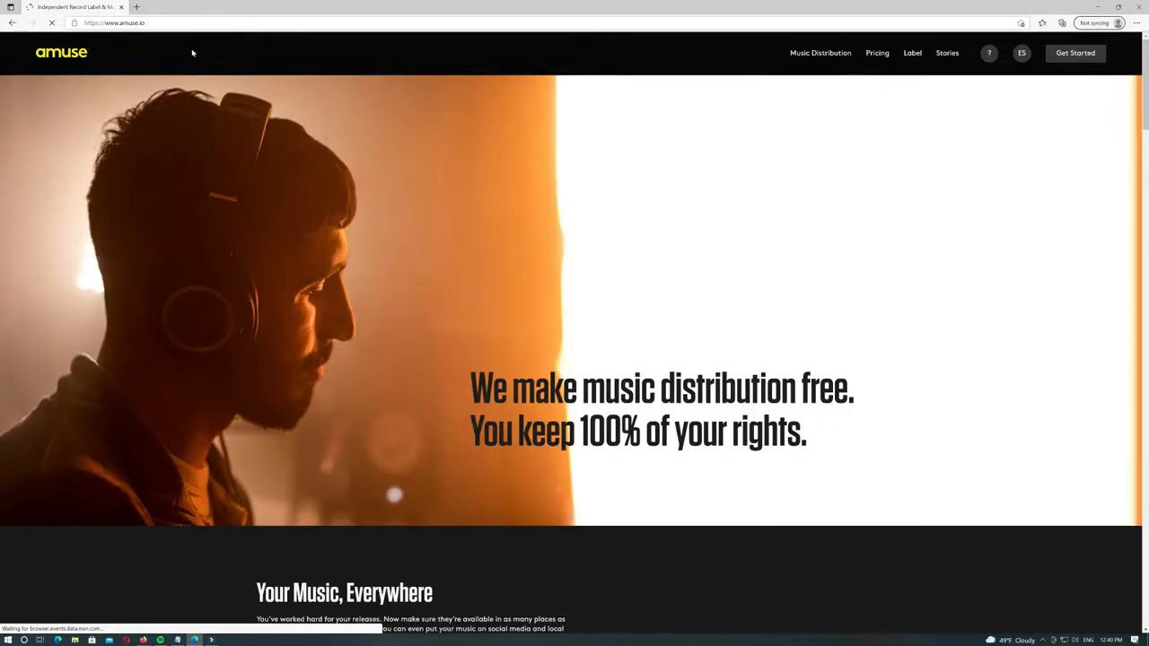
# Scroll the UnitedMasters homepage to its footer, highlighting the free distribution headline
pyautogui.scroll(-3)
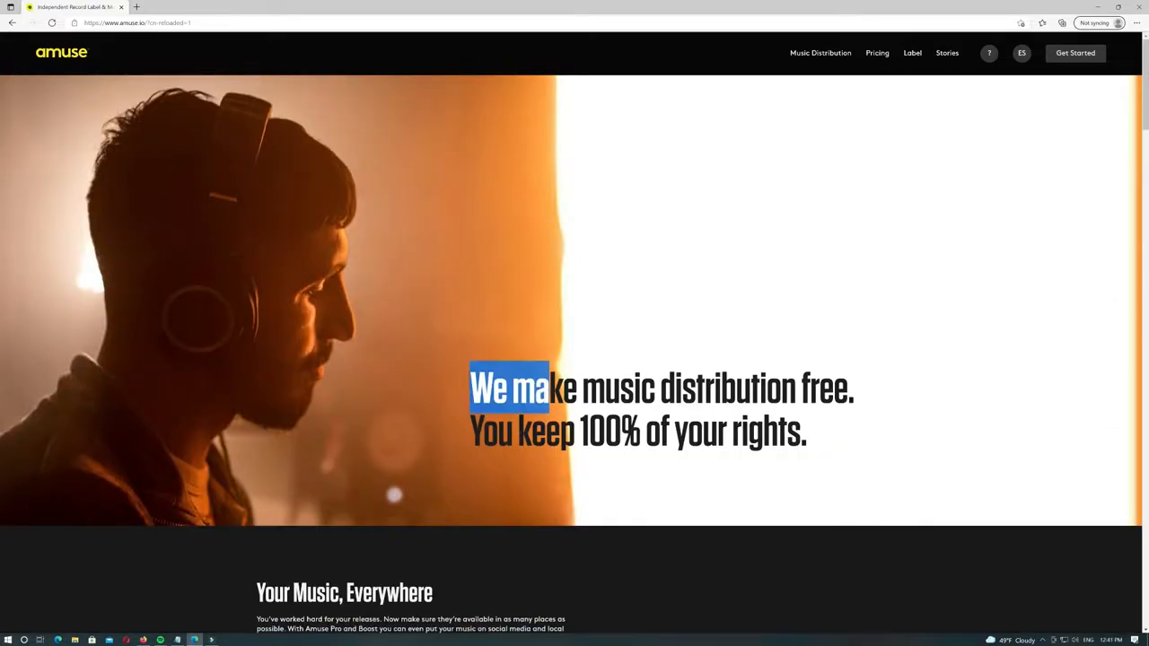
pyautogui.moveTo(509, 388); pyautogui.dragTo(806, 440)
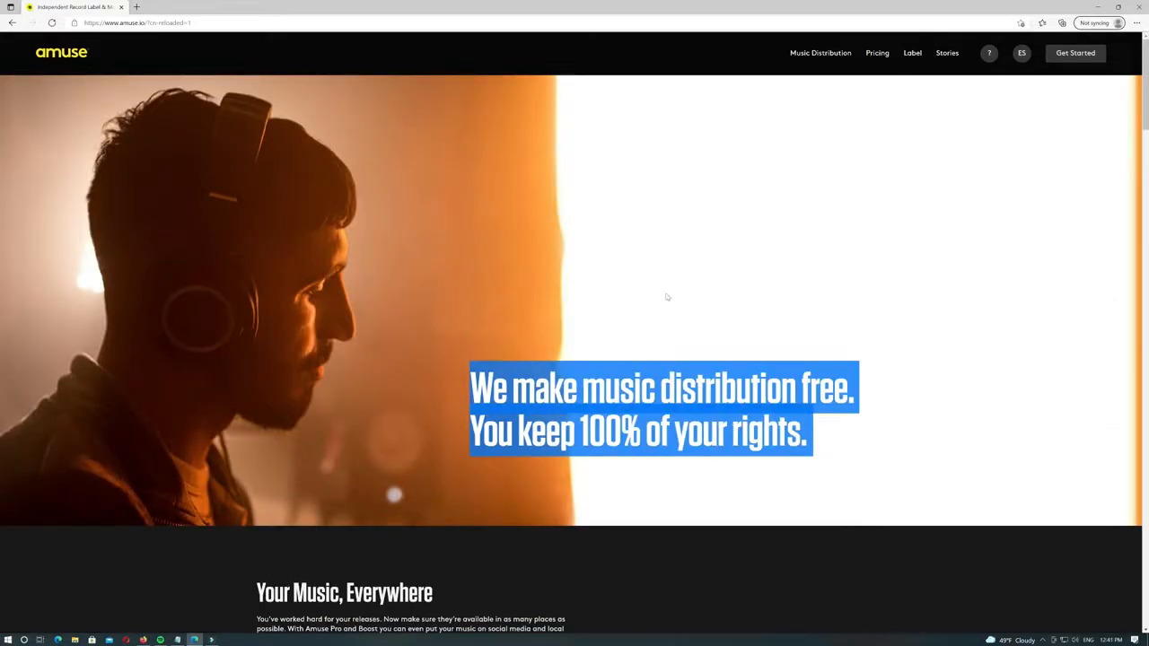
pyautogui.scroll(-3)
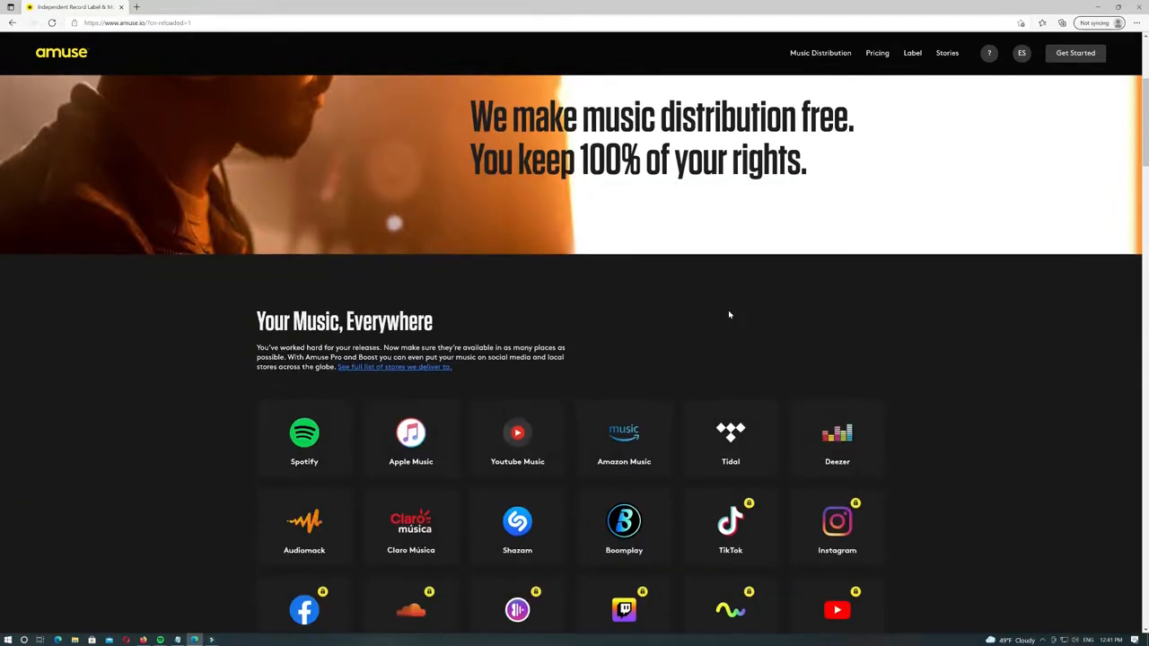
pyautogui.scroll(-3)
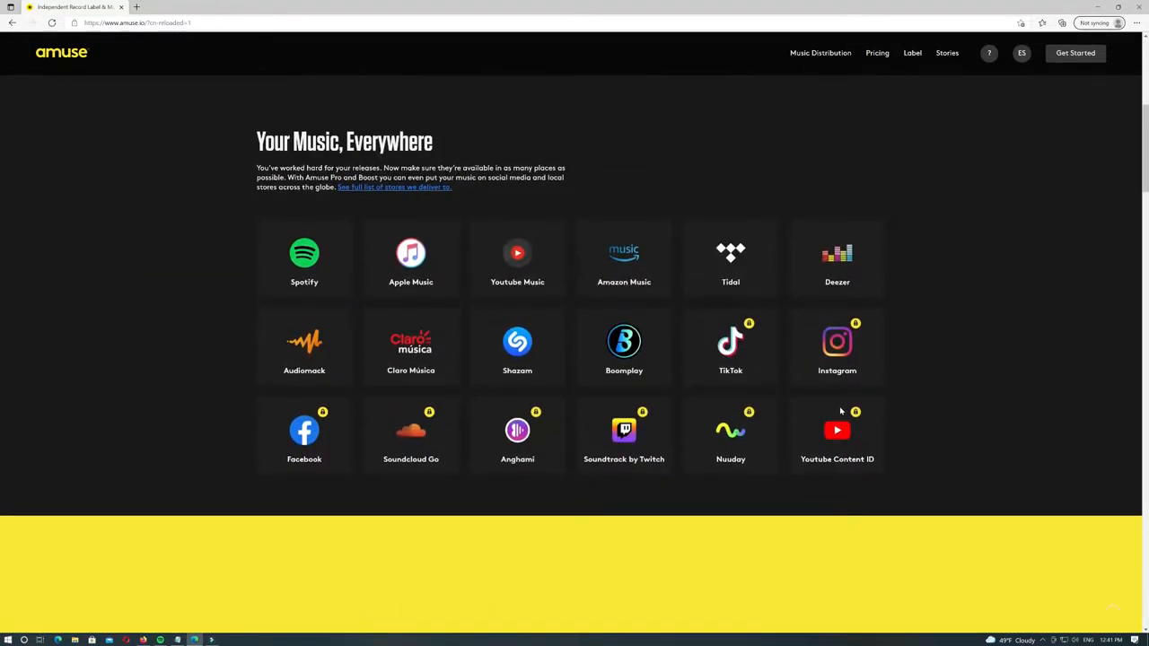
pyautogui.scroll(-3)
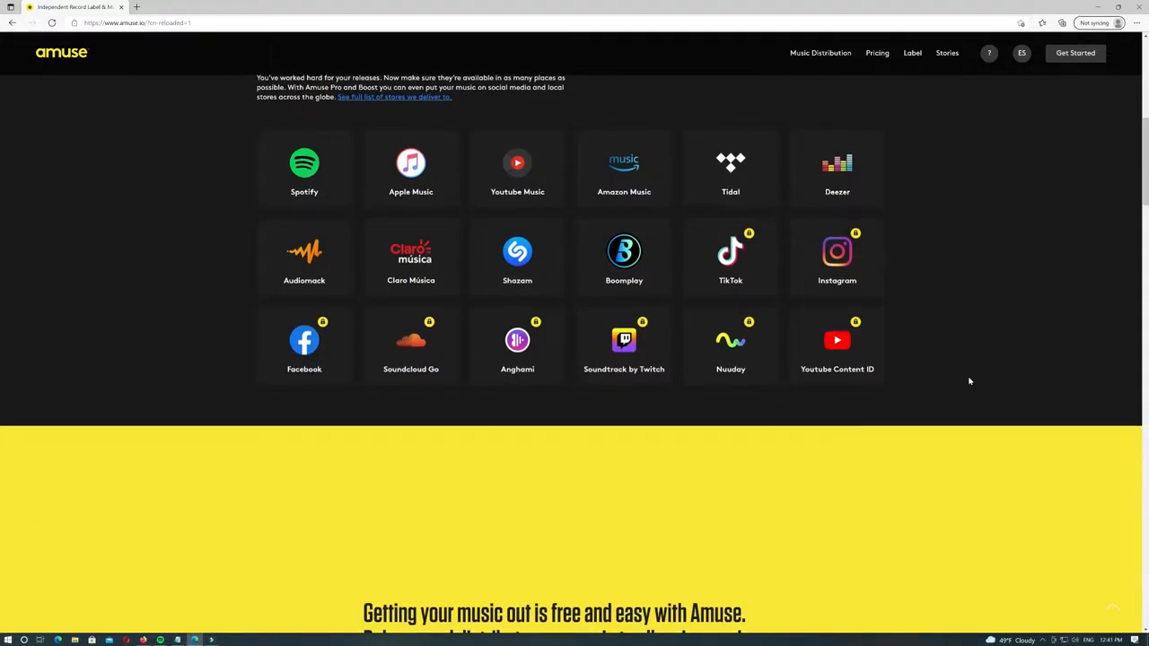
pyautogui.scroll(-3)
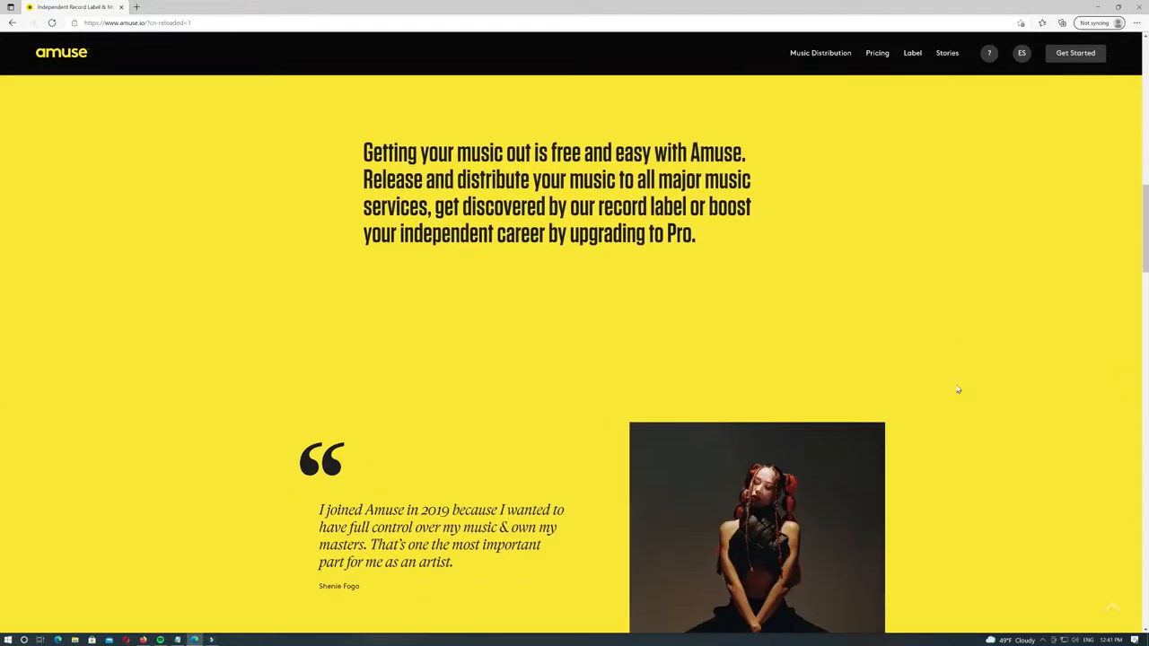
pyautogui.scroll(-3)
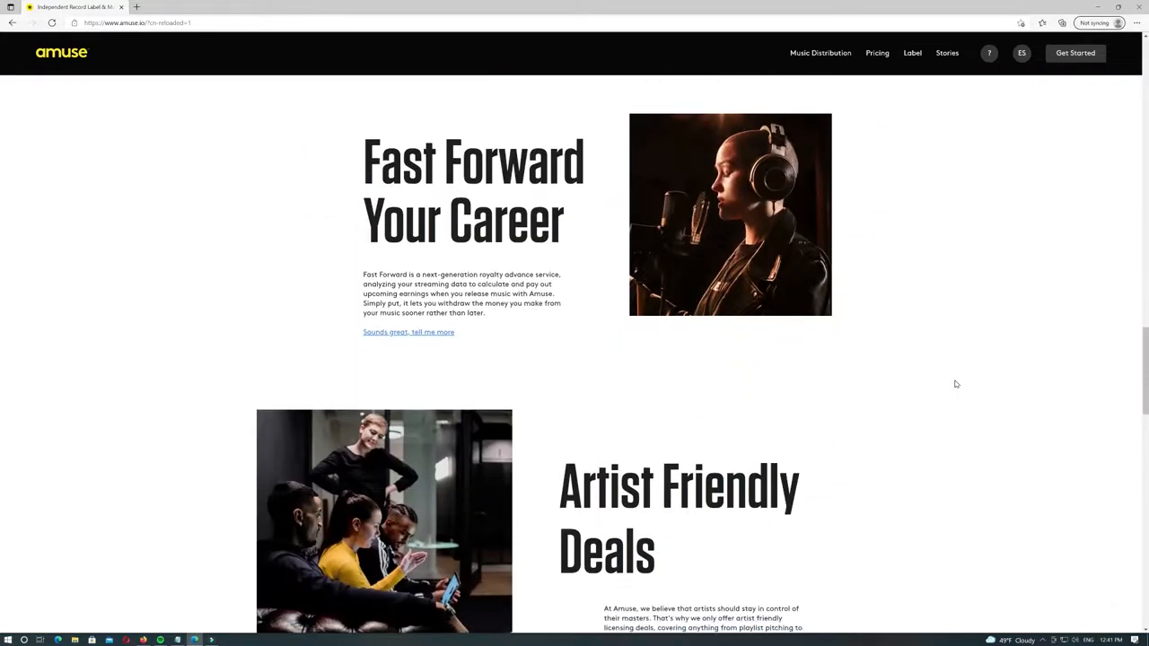
pyautogui.scroll(-3)
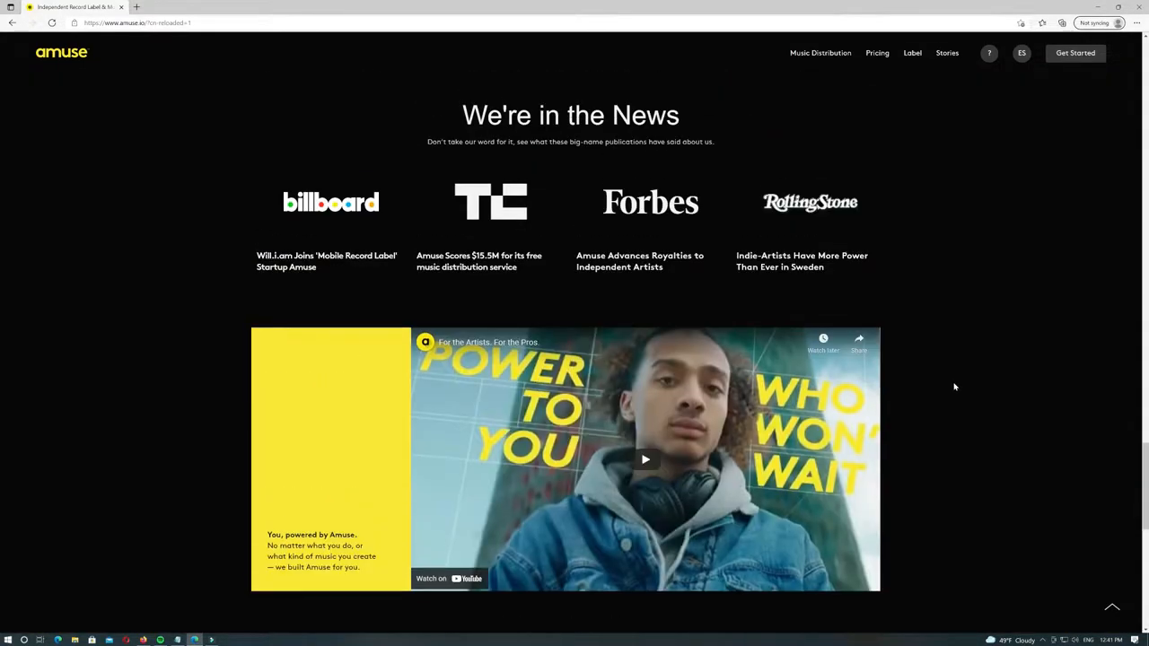
# Browse further, then view the Select artist membership page and the FAQs page
pyautogui.click(877, 52)
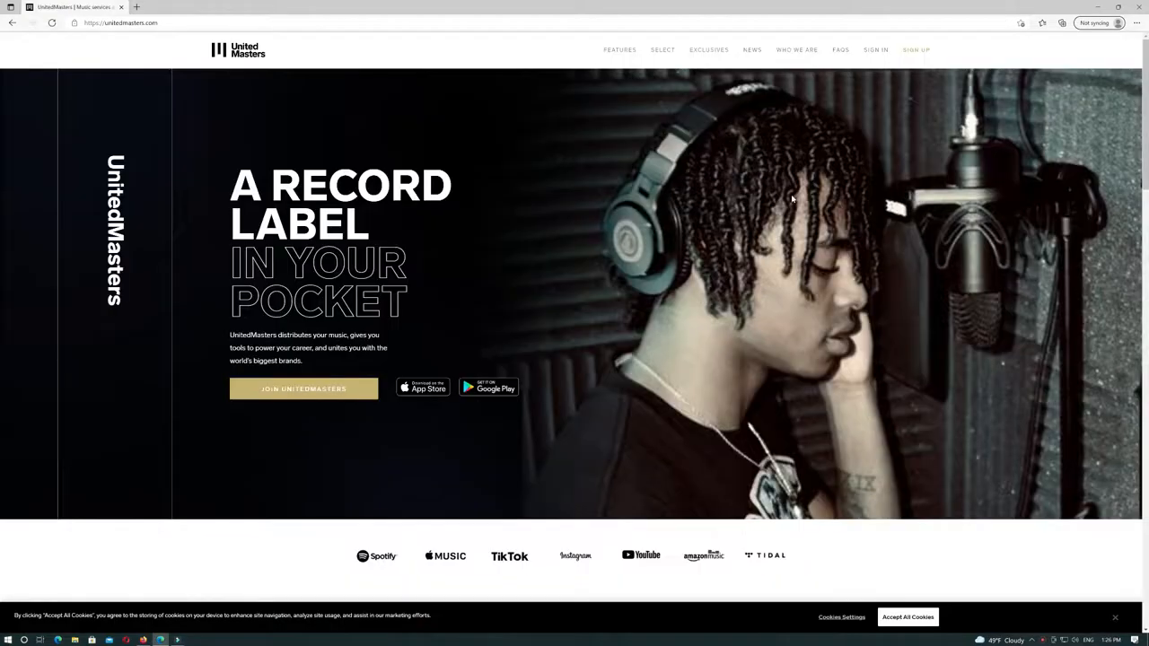
pyautogui.scroll(-3)
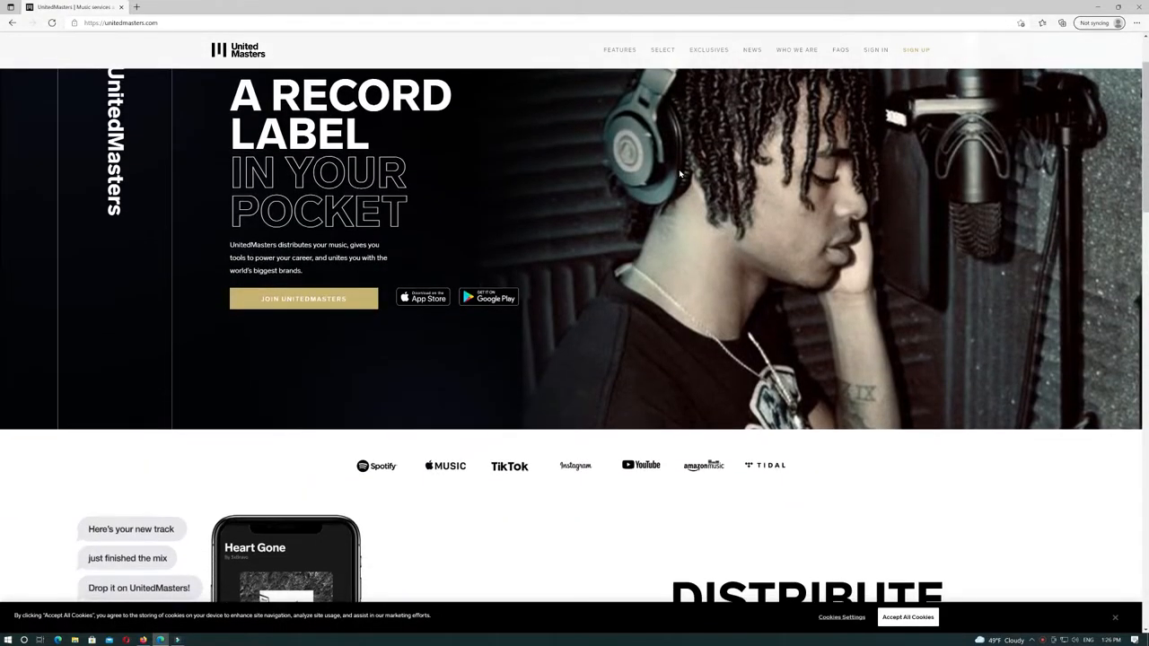
pyautogui.scroll(-3)
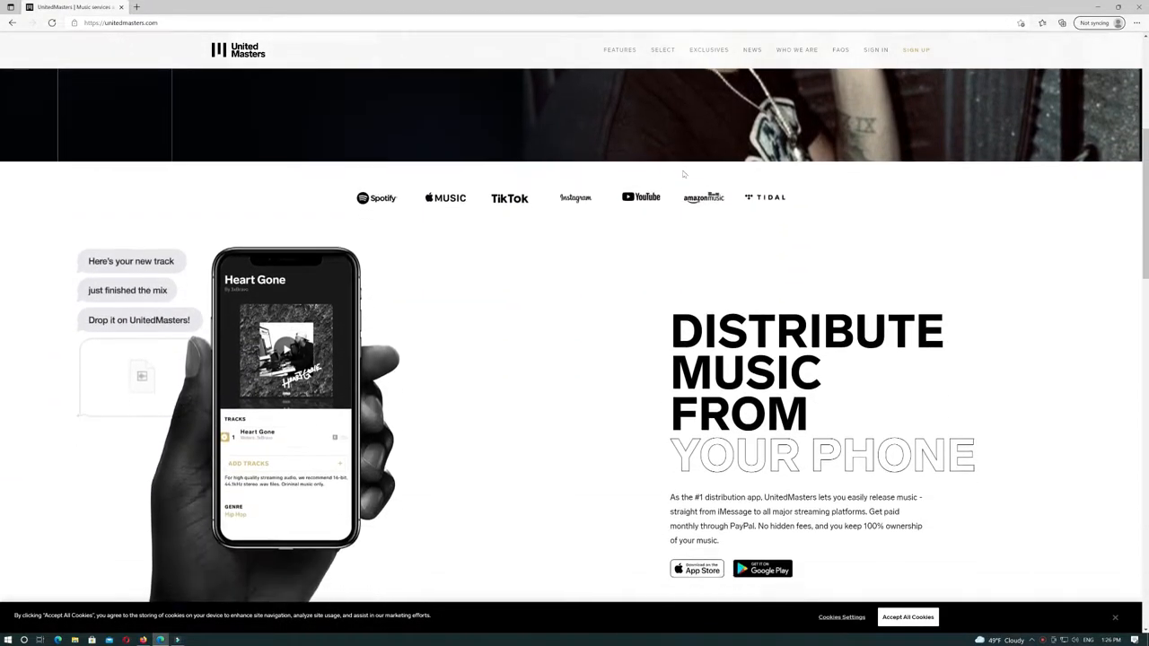
pyautogui.scroll(-3)
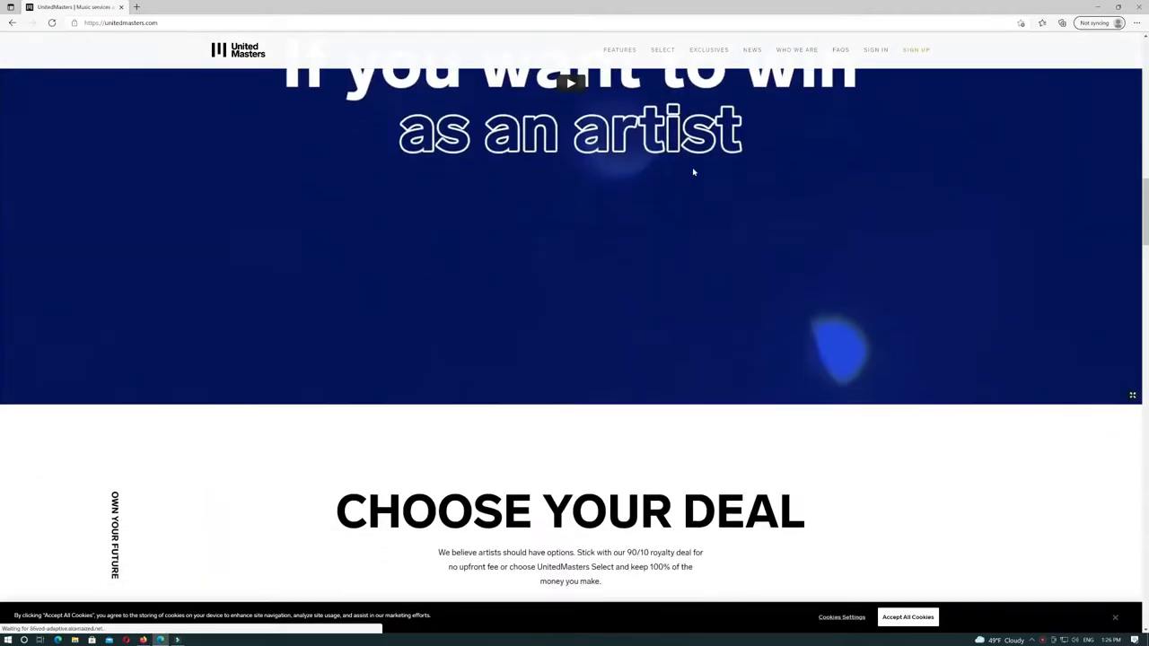
pyautogui.scroll(-3)
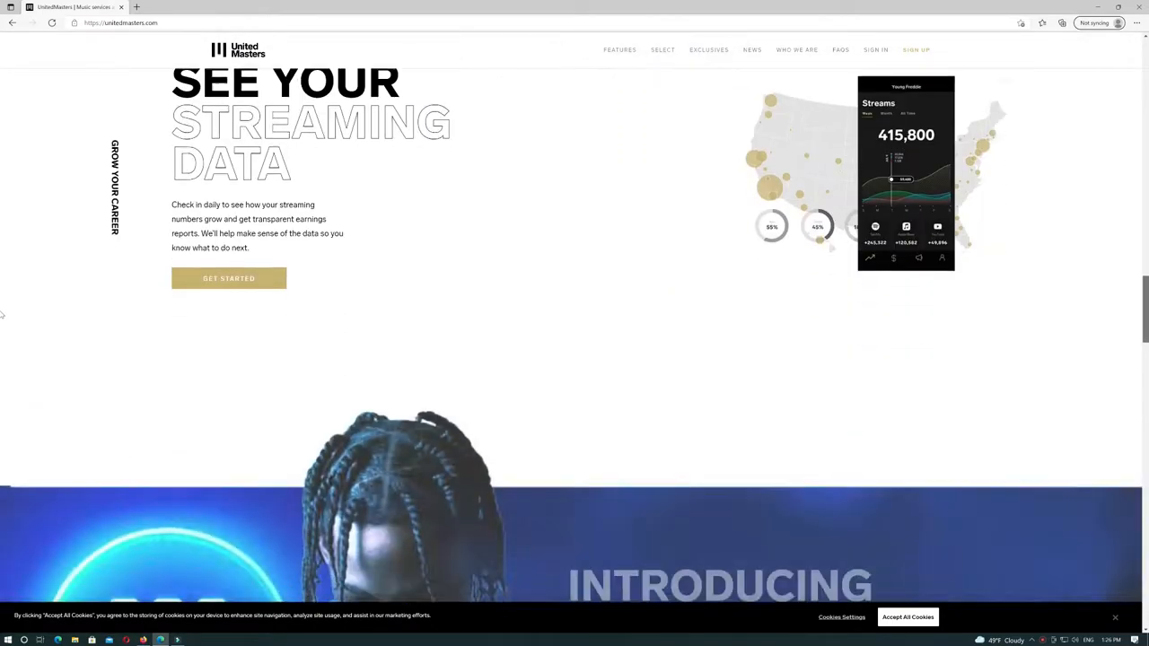
pyautogui.scroll(-3)
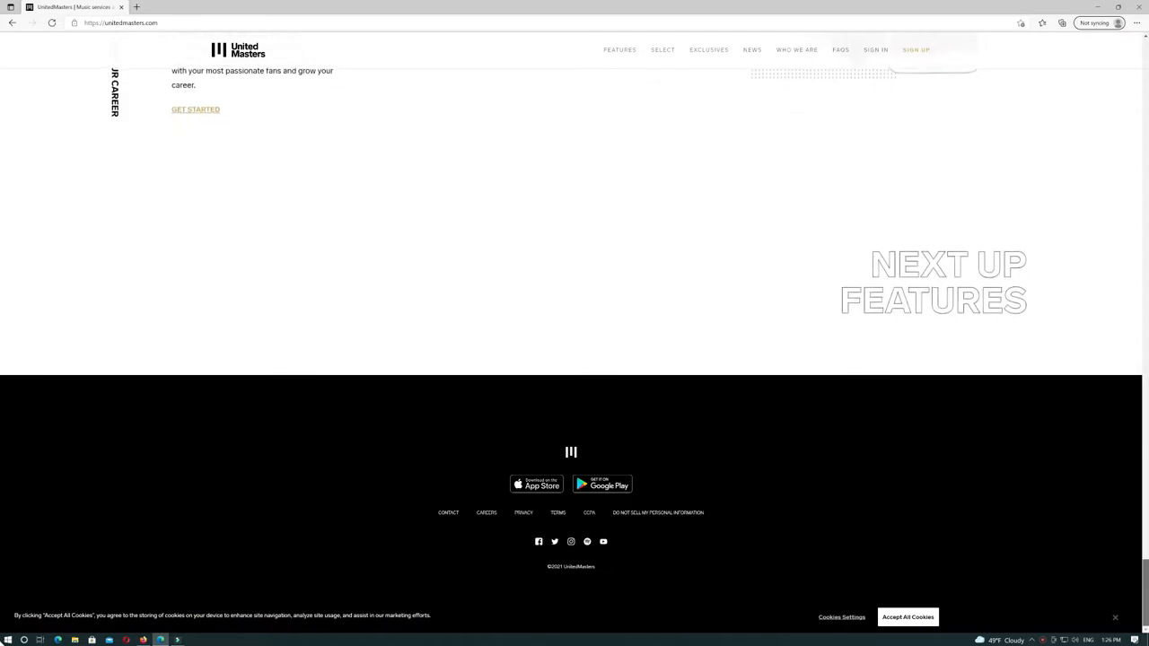
pyautogui.scroll(3)
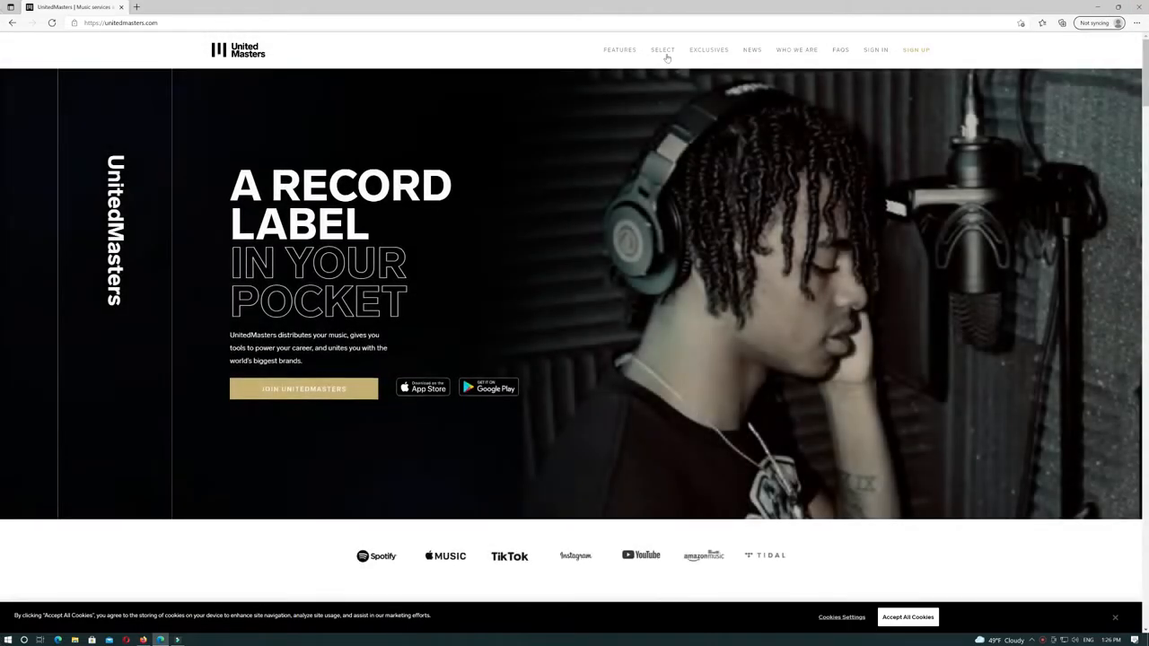
pyautogui.click(662, 50)
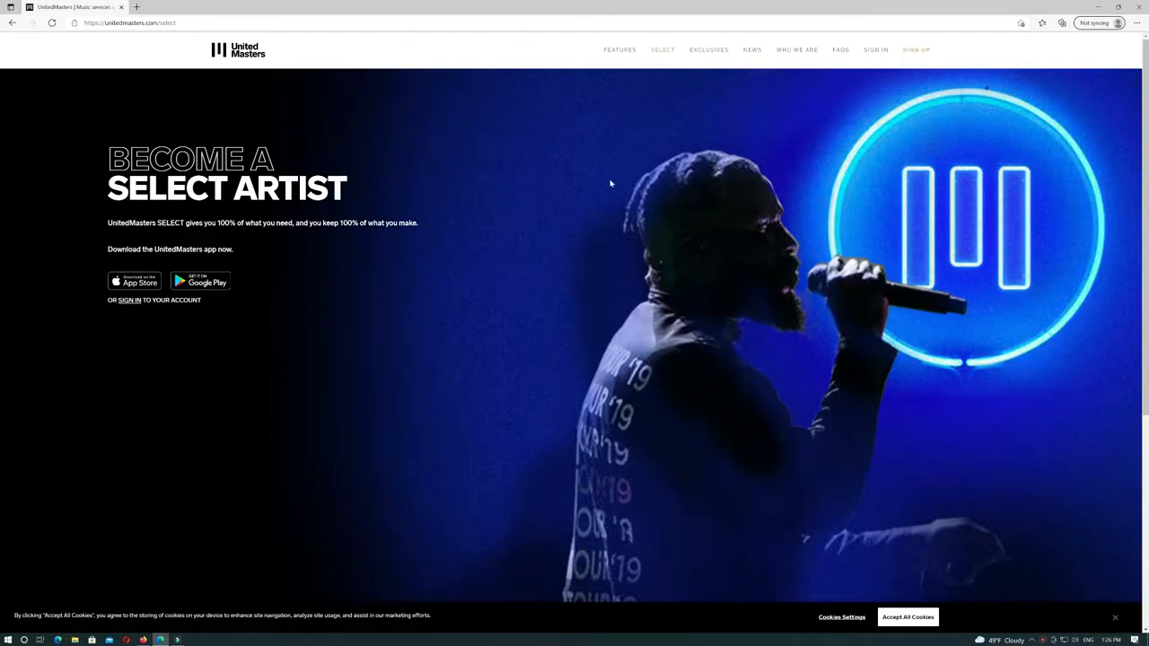
pyautogui.click(840, 49)
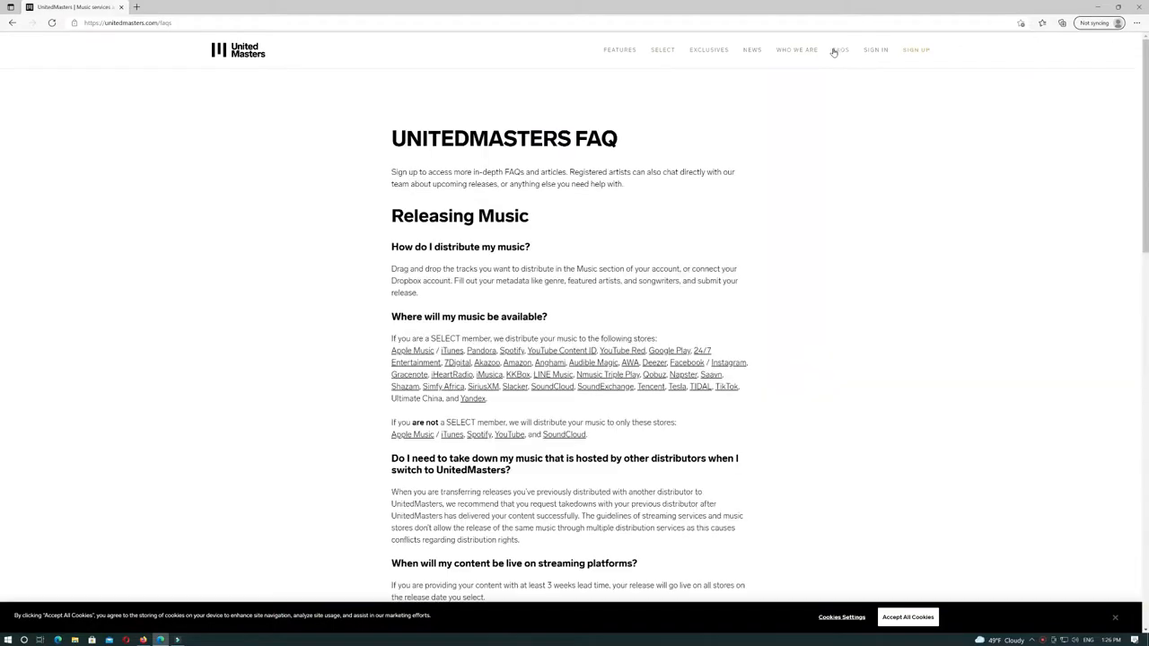
# Scroll the FAQ and highlight the answer about what distribution costs
pyautogui.scroll(-3)
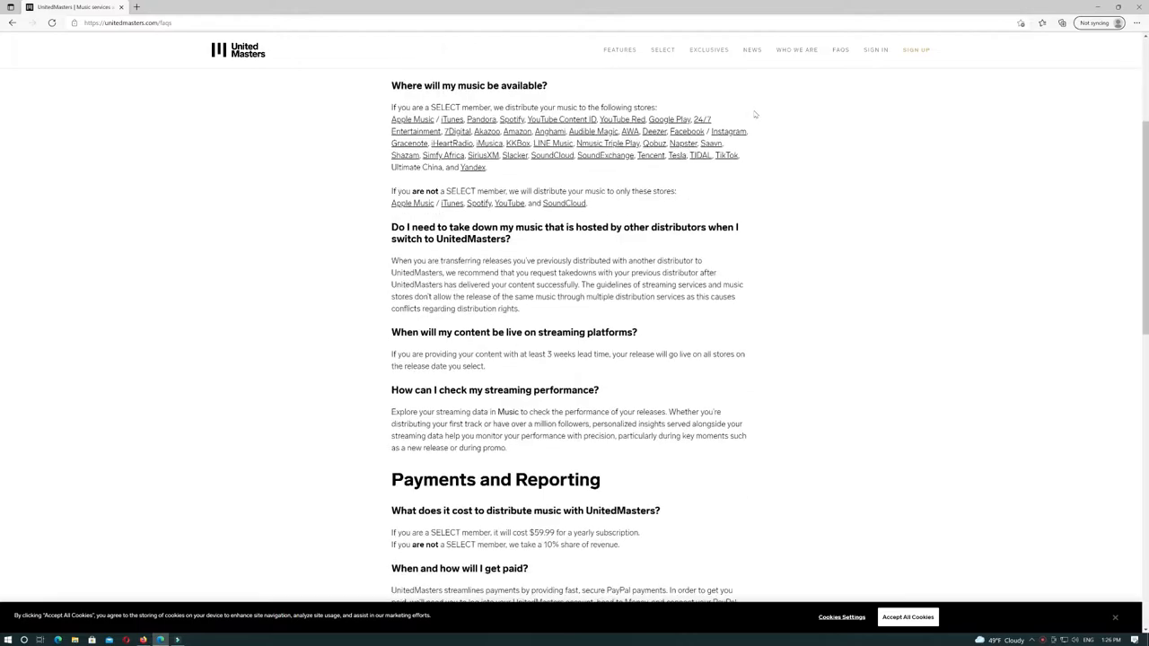
pyautogui.scroll(-3)
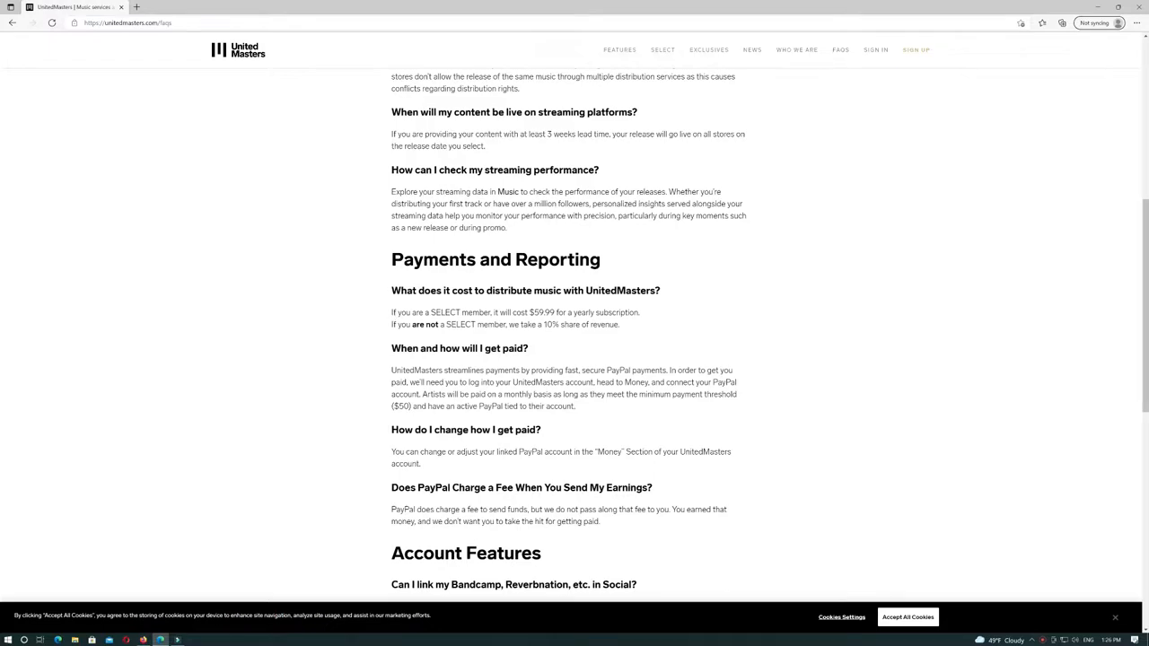
pyautogui.moveTo(391, 312); pyautogui.dragTo(620, 324)
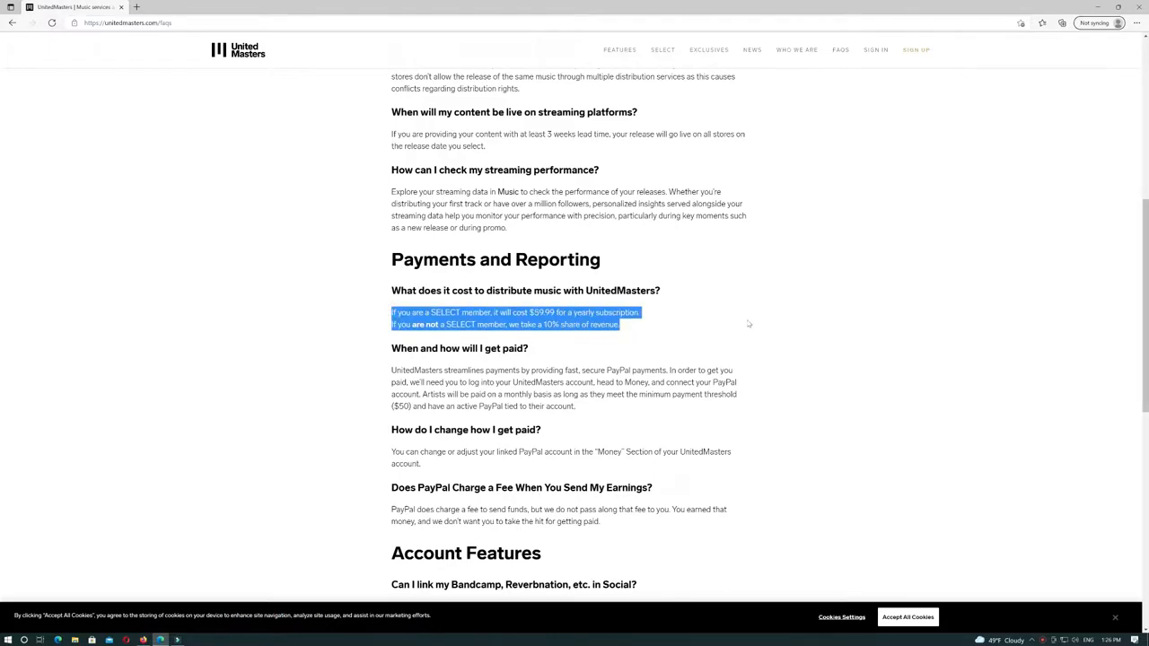
# Review the payment answers, then return to the UnitedMasters homepage via the logo
pyautogui.scroll(3)
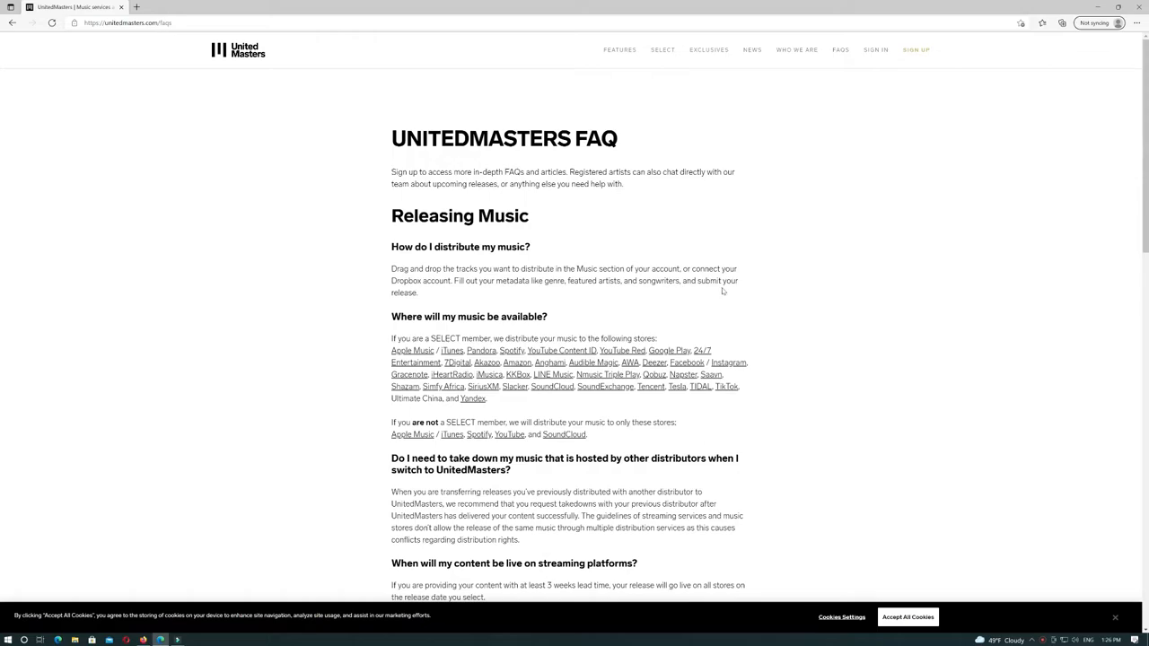
pyautogui.scroll(-3)
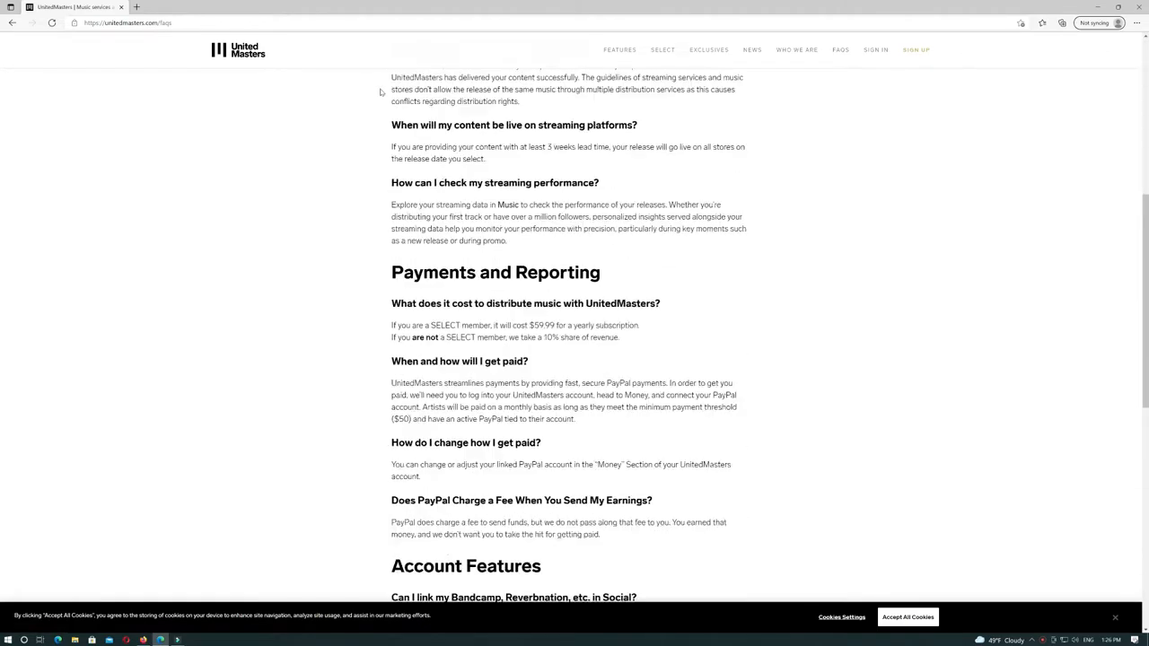
pyautogui.scroll(-3)
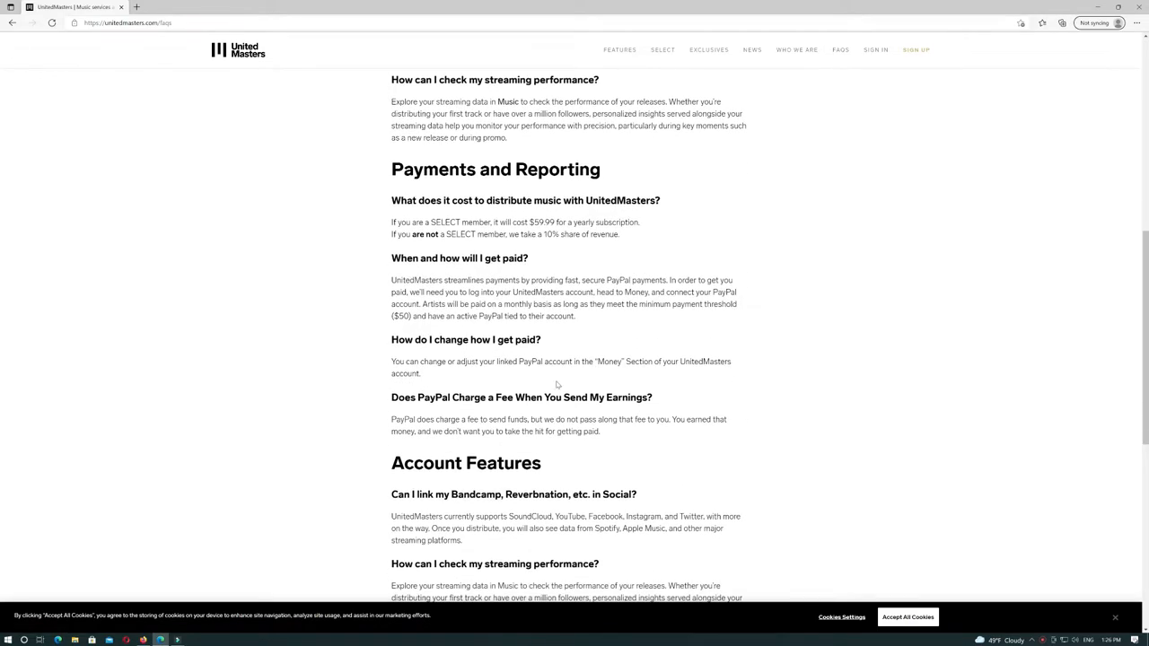
pyautogui.click(237, 50)
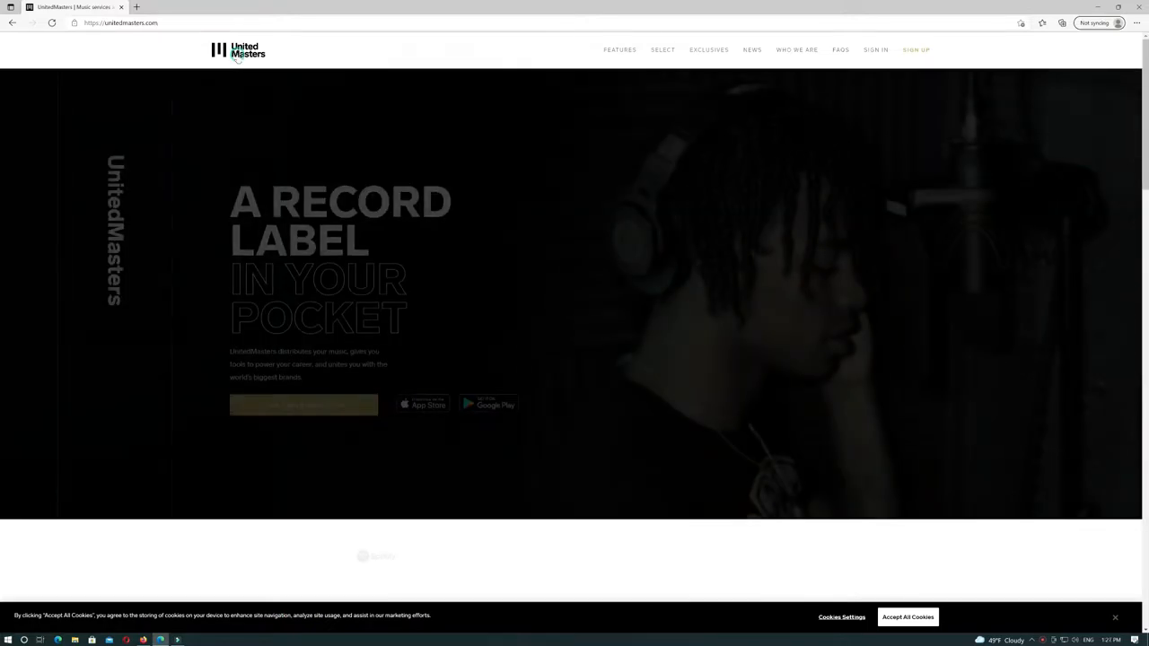
pyautogui.scroll(-3)
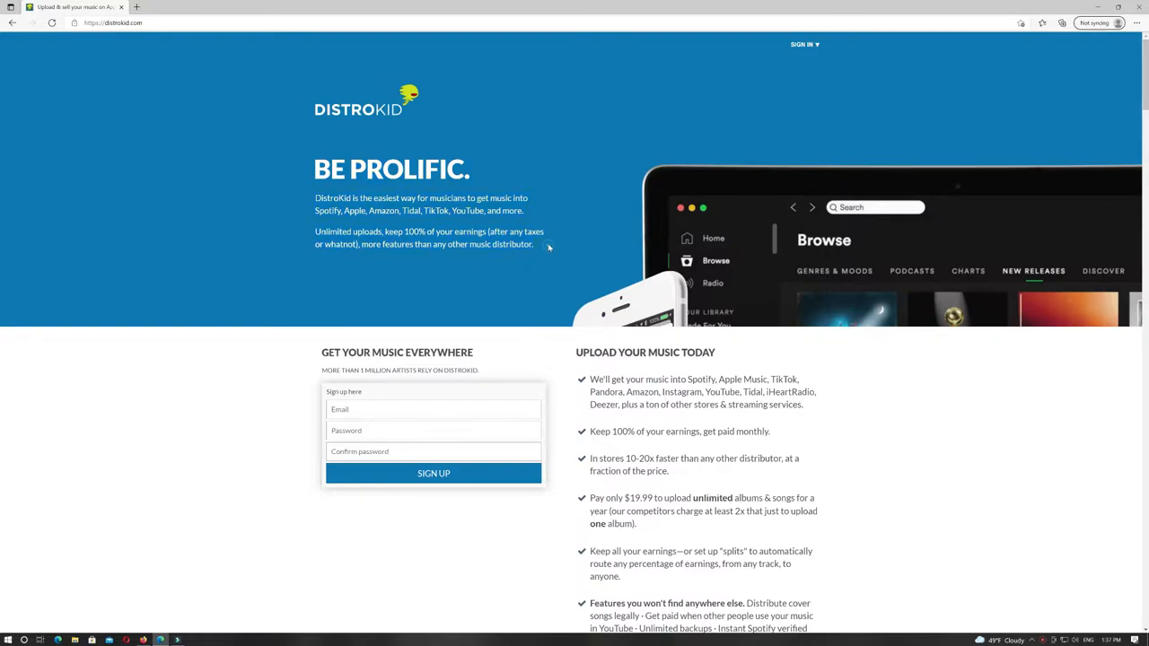
pyautogui.scroll(-3)
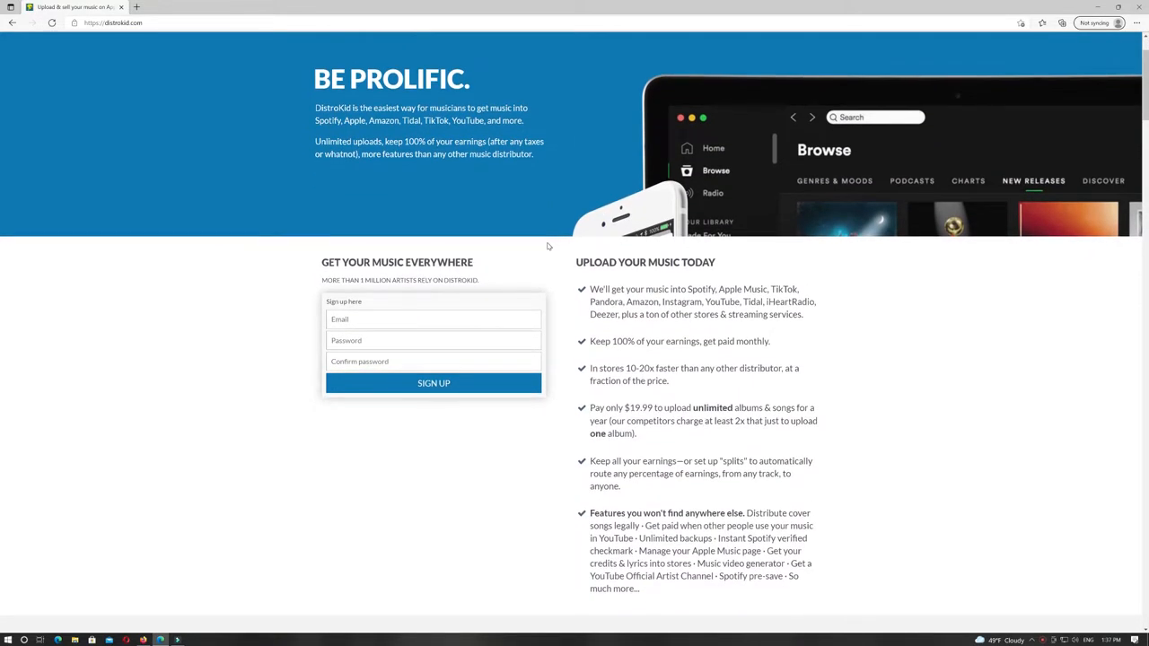
pyautogui.scroll(-3)
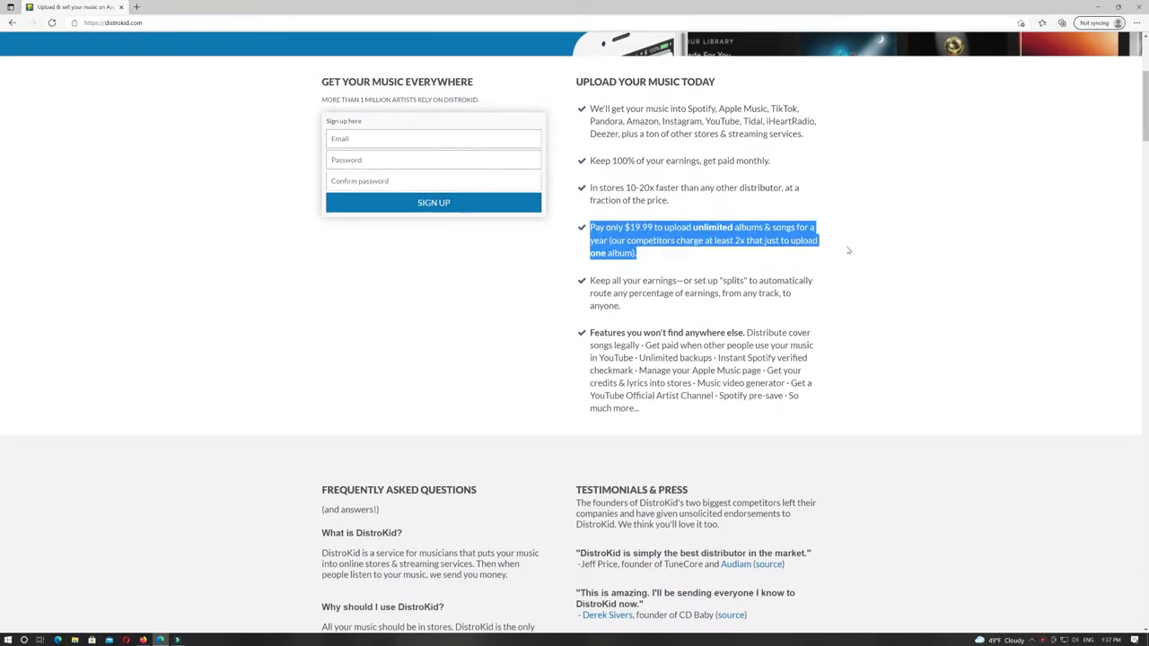
pyautogui.scroll(-3)
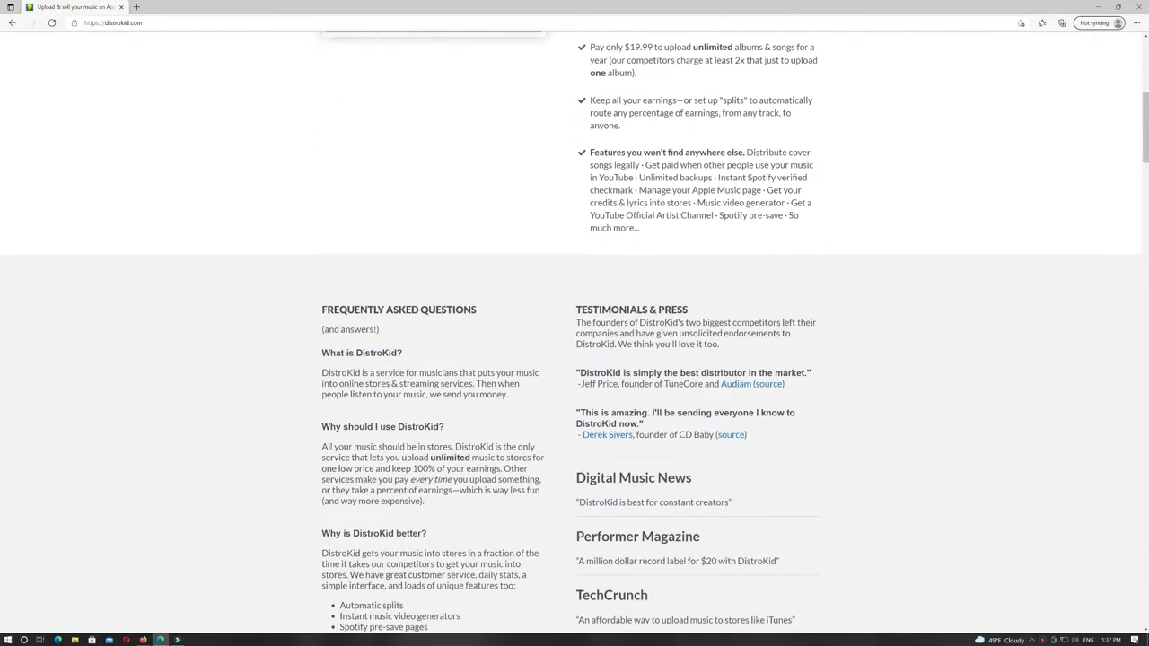
pyautogui.scroll(-3)
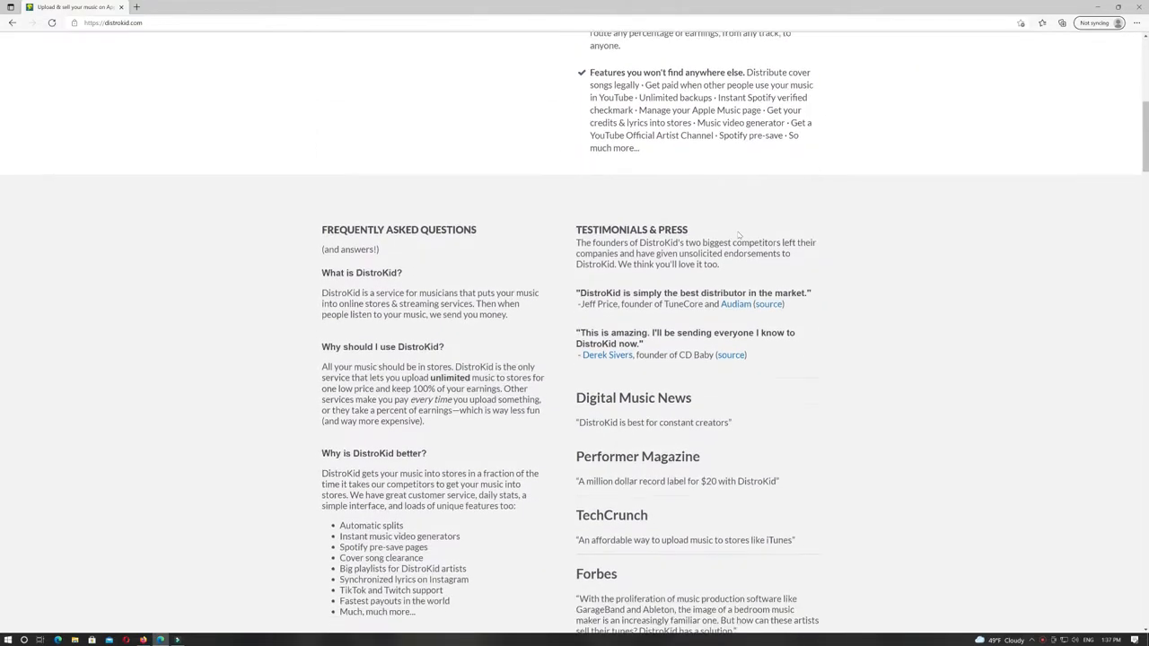
pyautogui.scroll(-3)
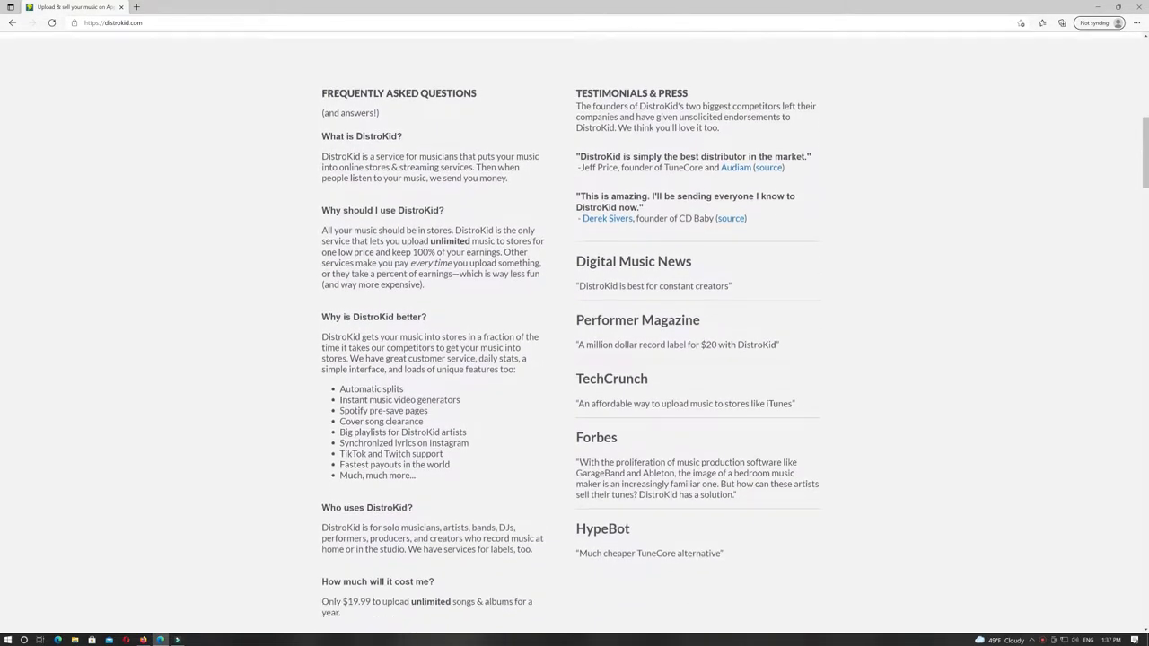
pyautogui.scroll(-3)
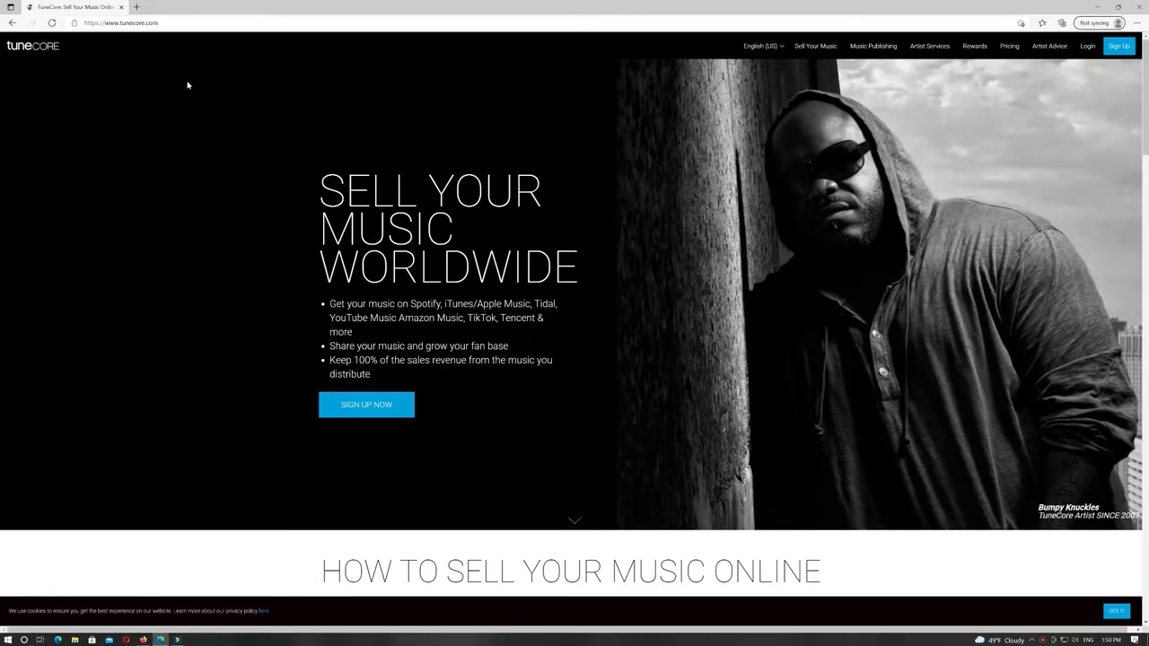
# Scroll TuneCore's store list, Rewards and community sections, then view distribution pricing
pyautogui.scroll(-3)
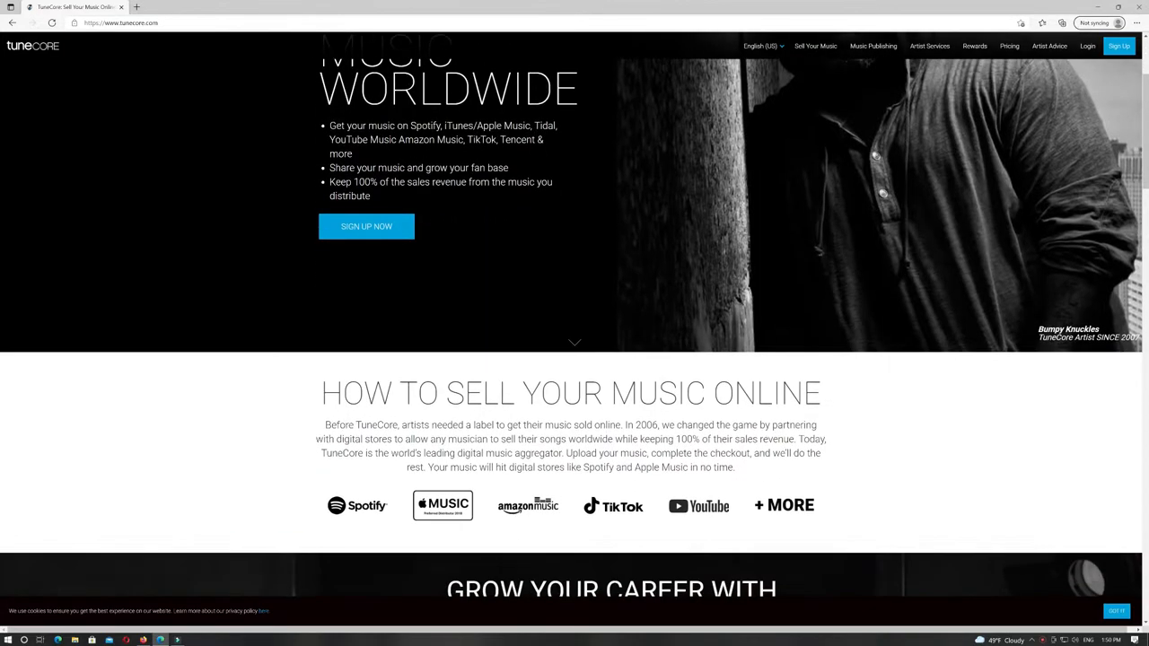
pyautogui.scroll(-3)
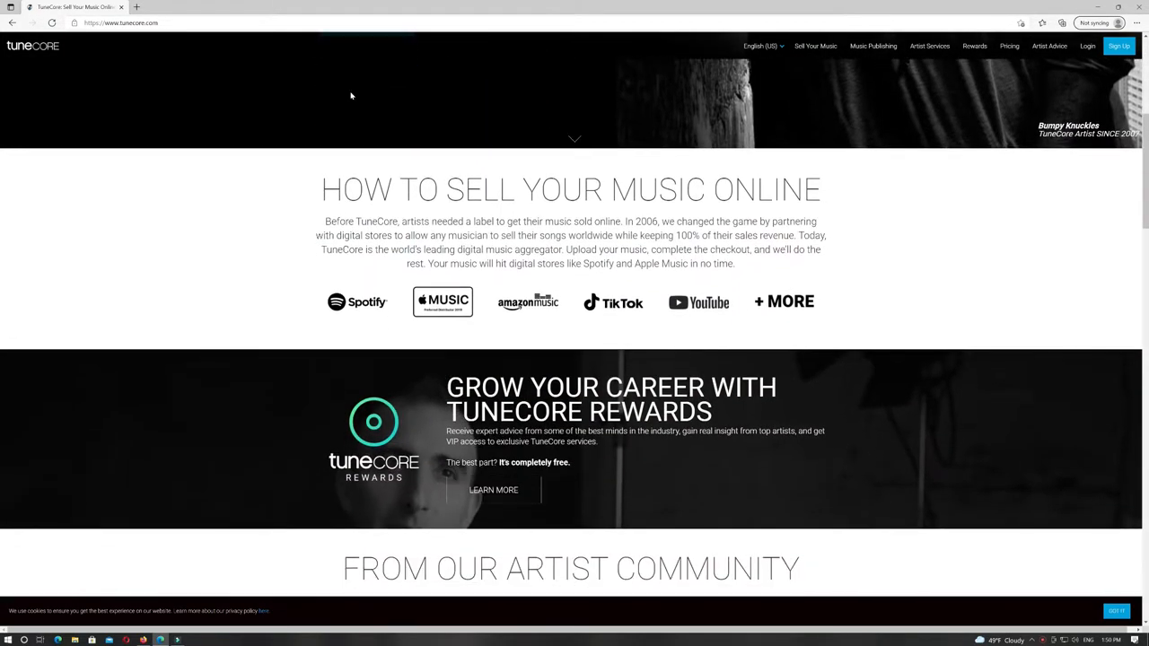
pyautogui.scroll(-3)
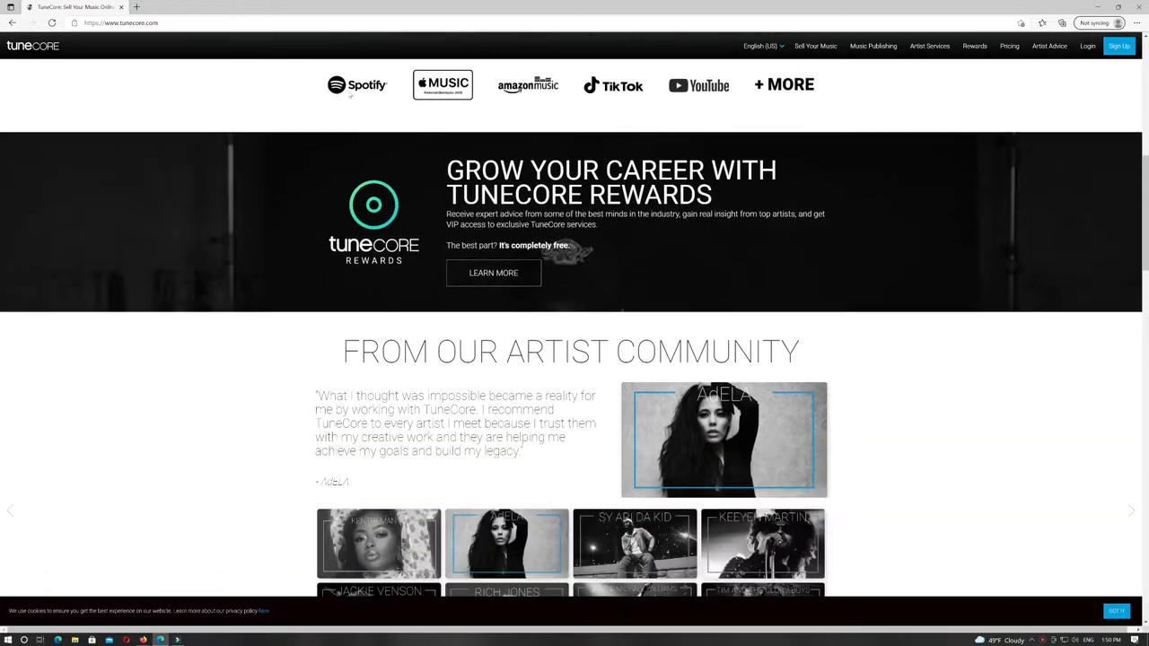
pyautogui.scroll(3)
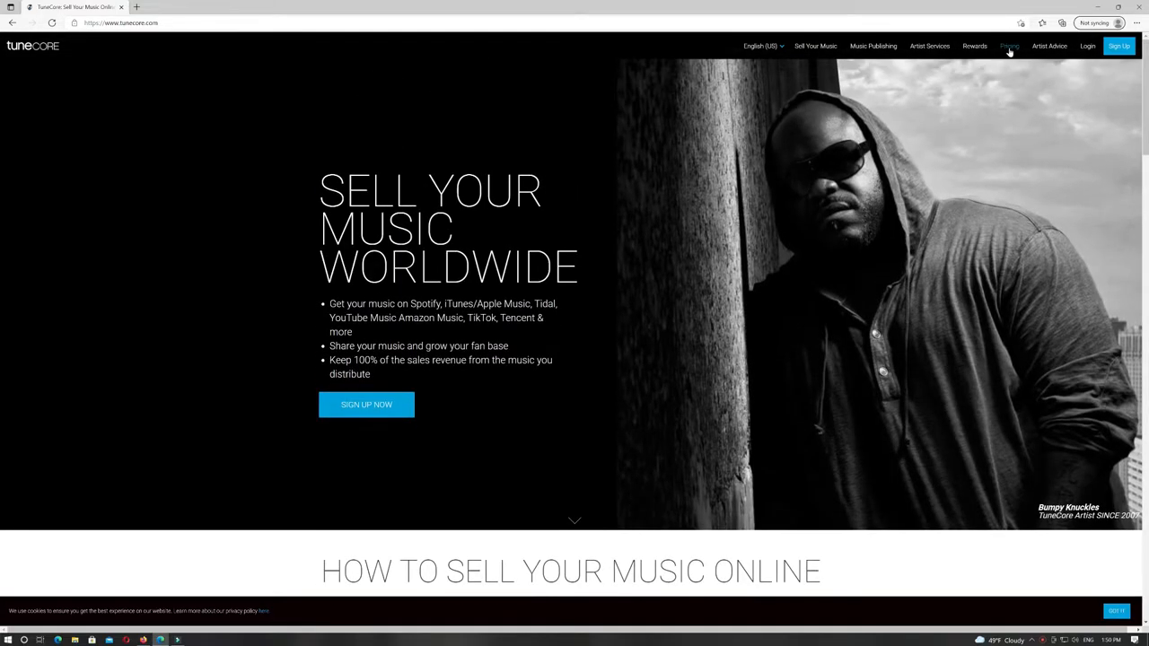
pyautogui.click(1009, 45)
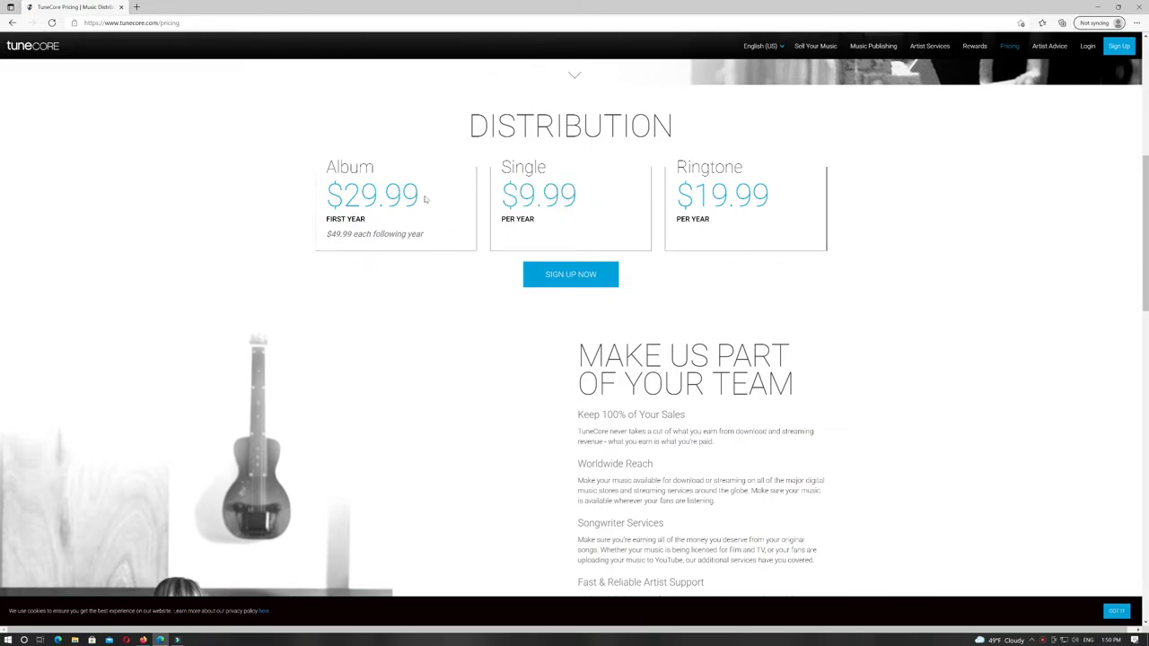
pyautogui.scroll(-3)
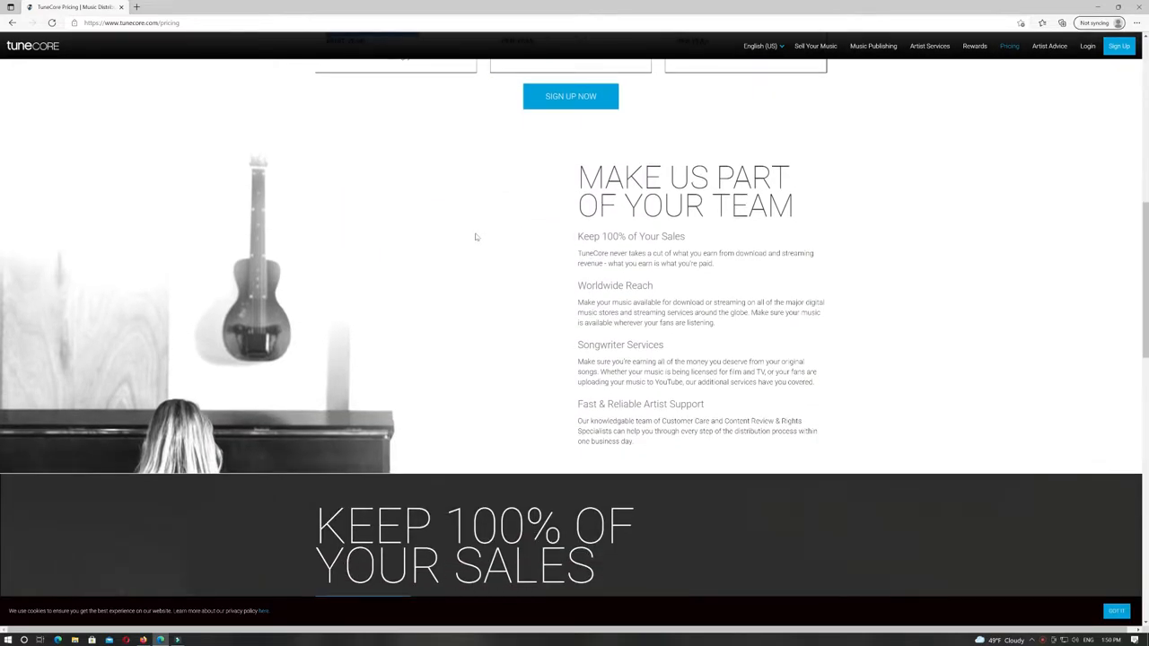
pyautogui.scroll(-3)
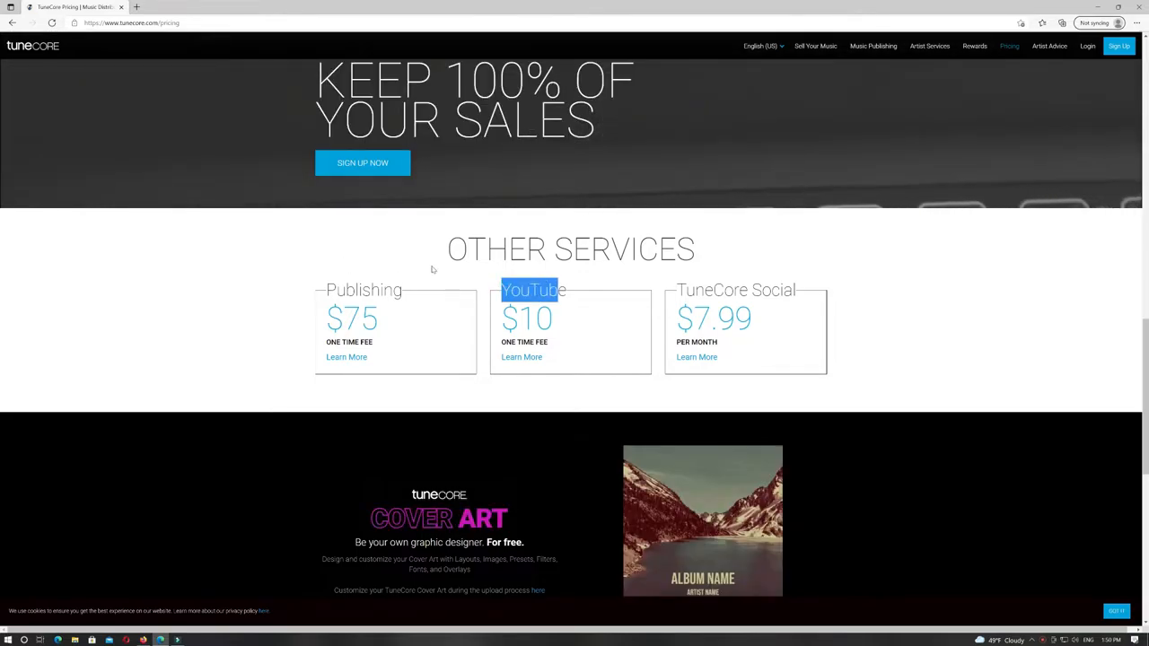
pyautogui.scroll(-3)
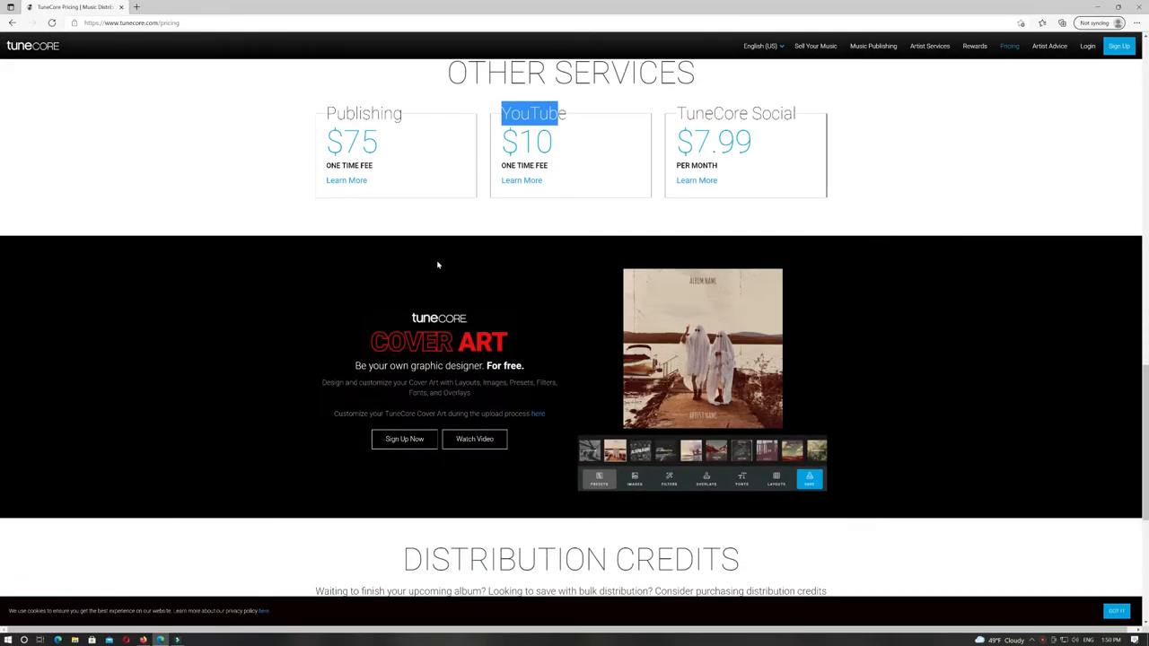
pyautogui.scroll(-3)
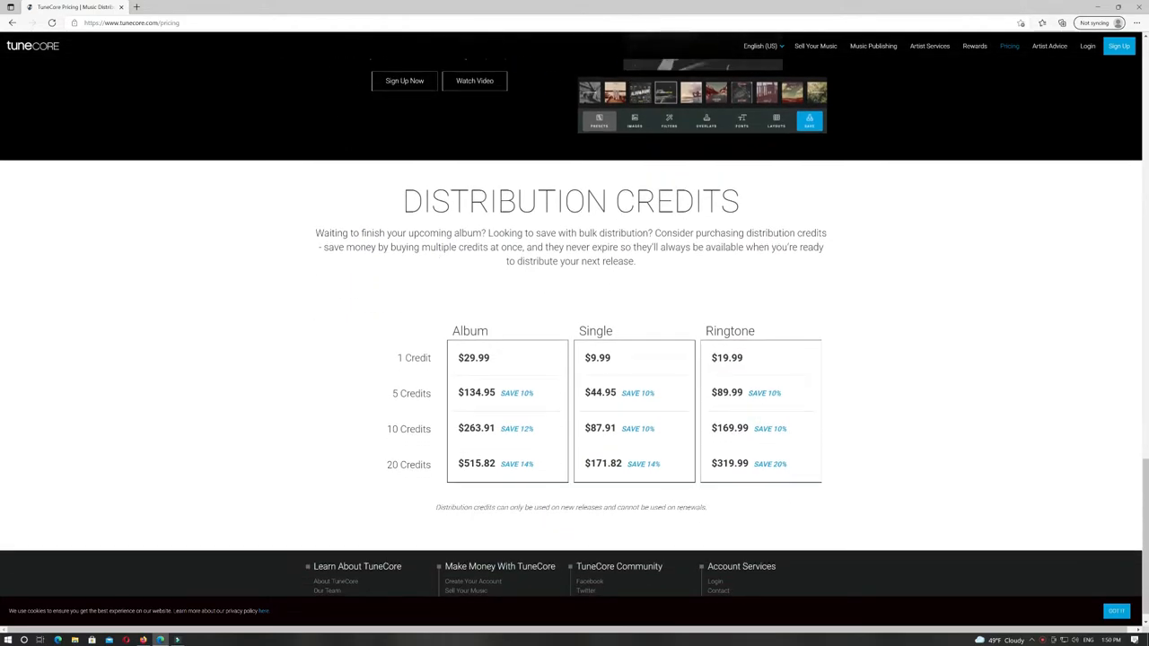
pyautogui.scroll(3)
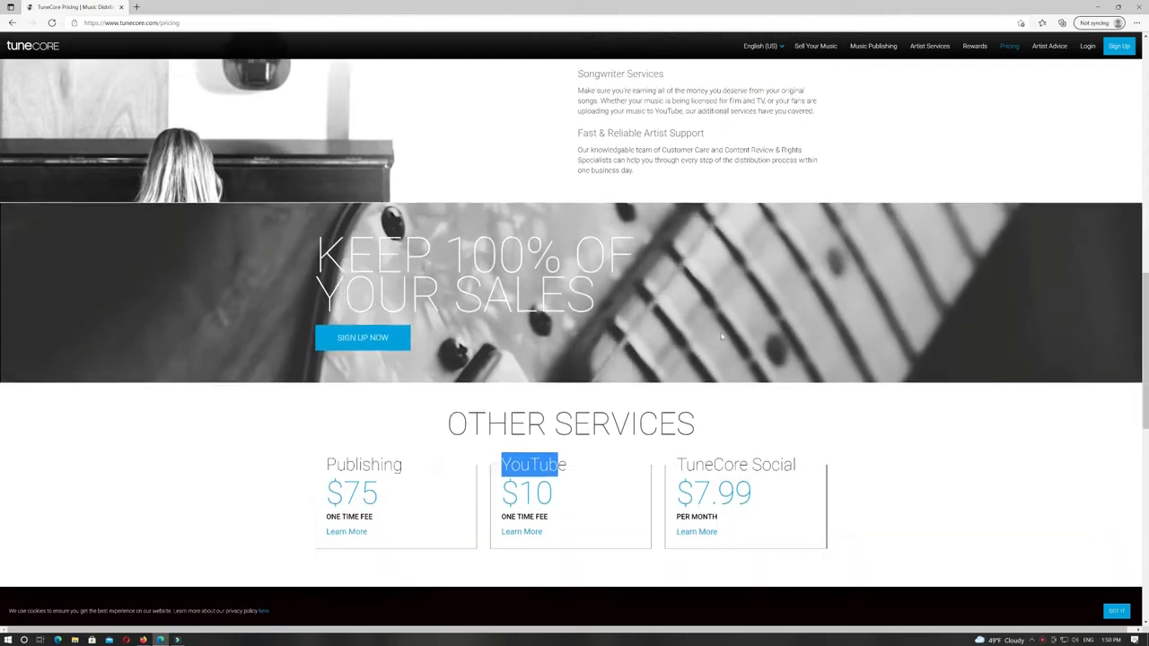
pyautogui.scroll(3)
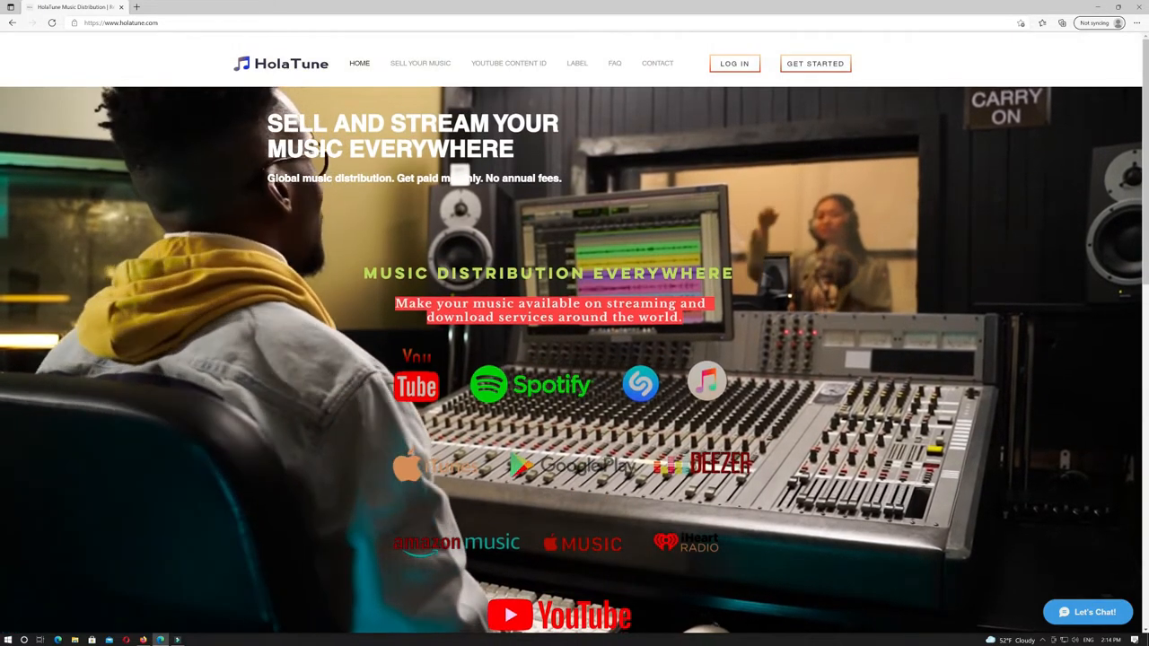
# Scroll HolaTune's homepage through its streaming stores and royalty features to the footer
pyautogui.scroll(-3)
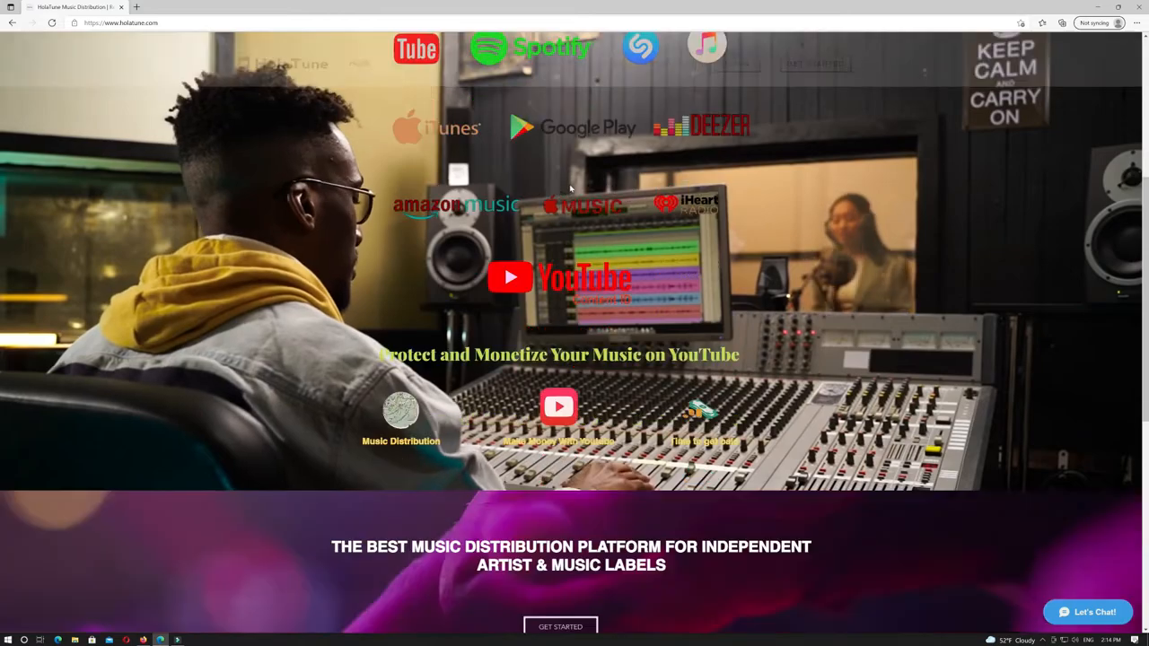
pyautogui.scroll(-3)
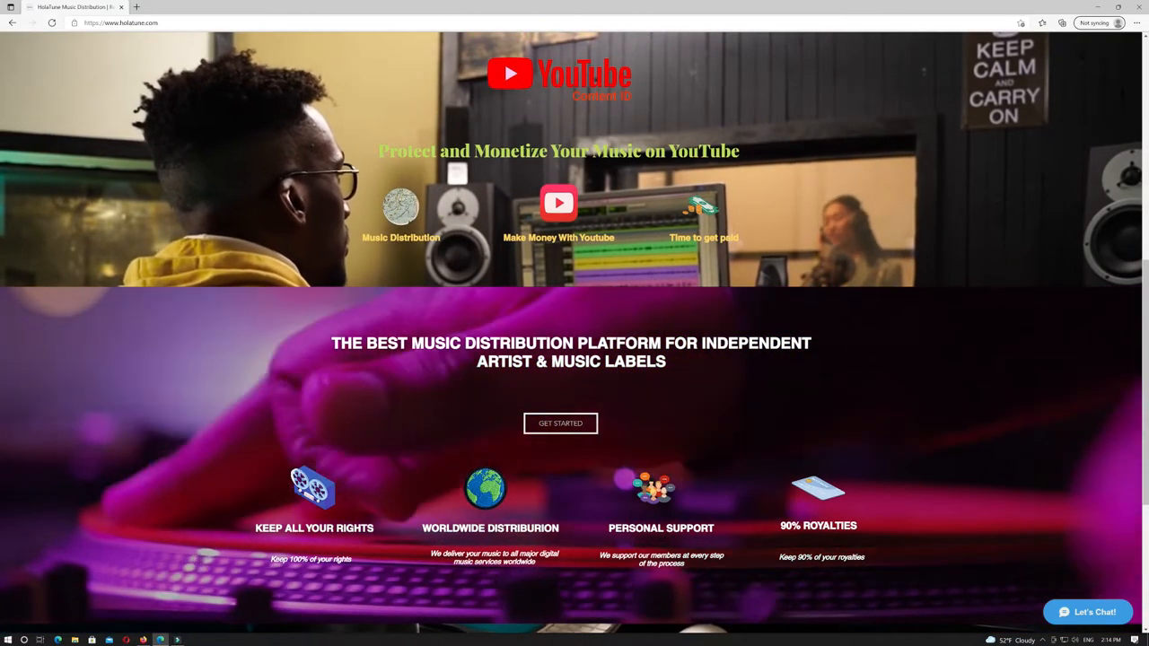
pyautogui.scroll(-3)
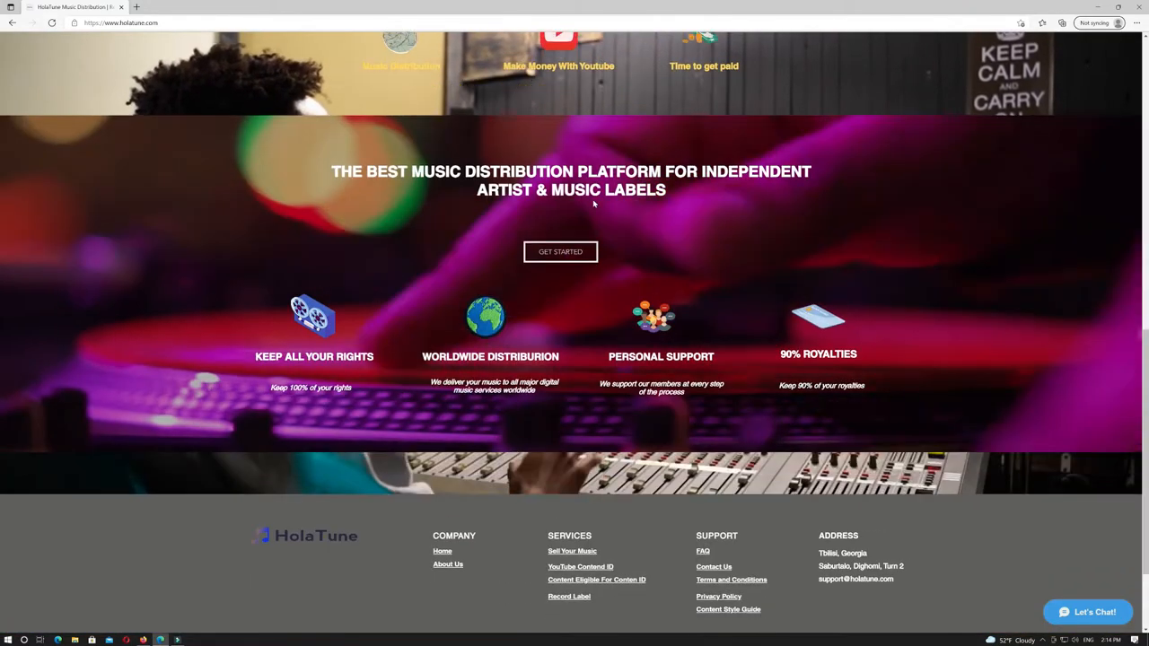
pyautogui.scroll(-3)
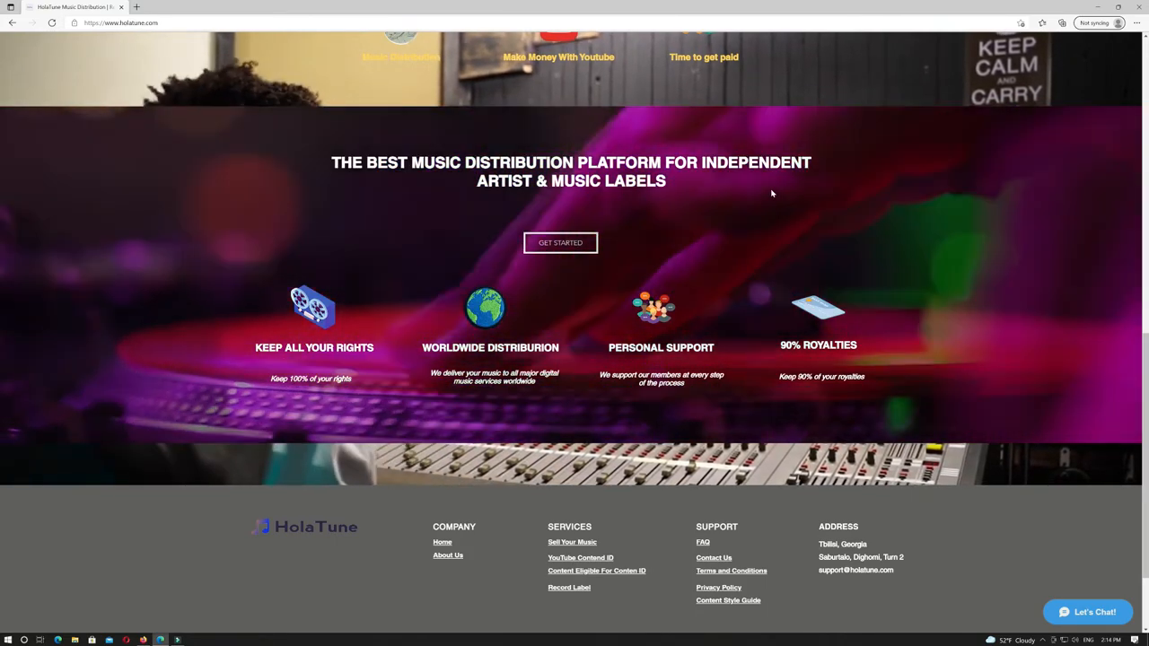
pyautogui.scroll(-3)
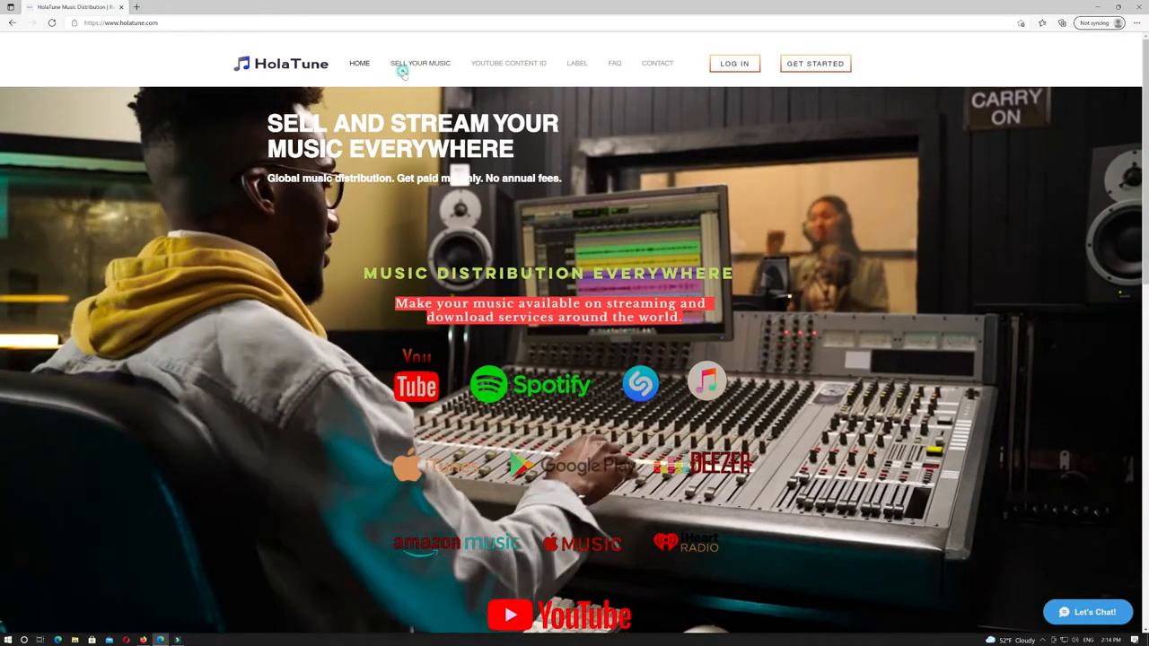
# View HolaTune's Sell Your Music, YouTube Content ID, and Label pages in turn
pyautogui.click(421, 63)
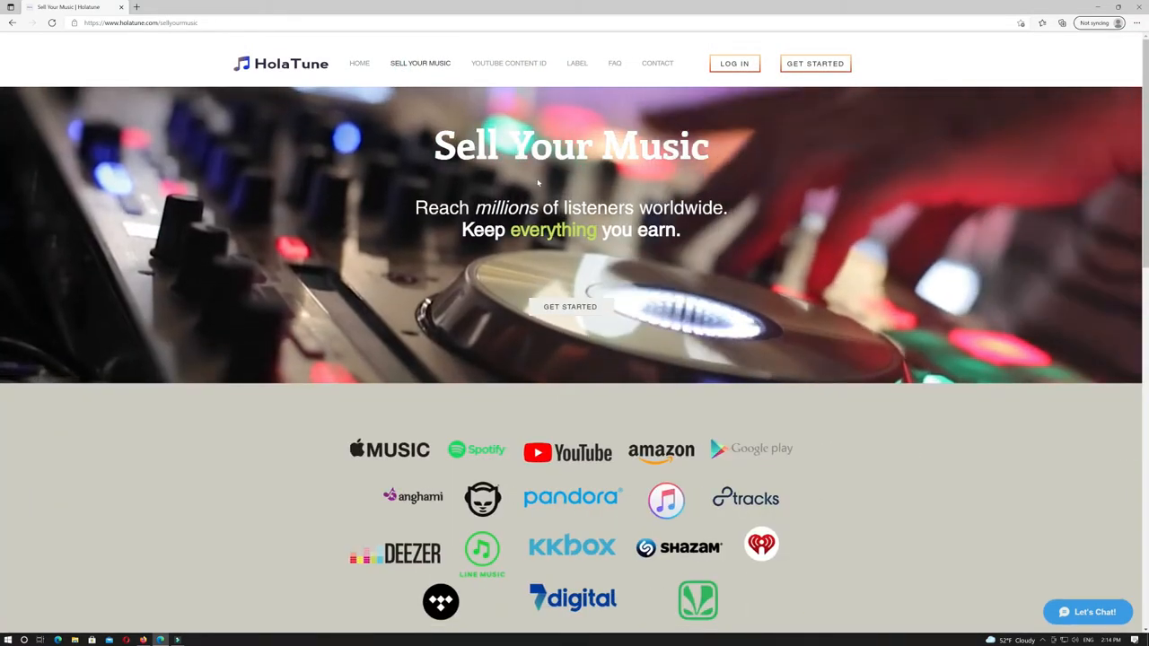
pyautogui.click(508, 63)
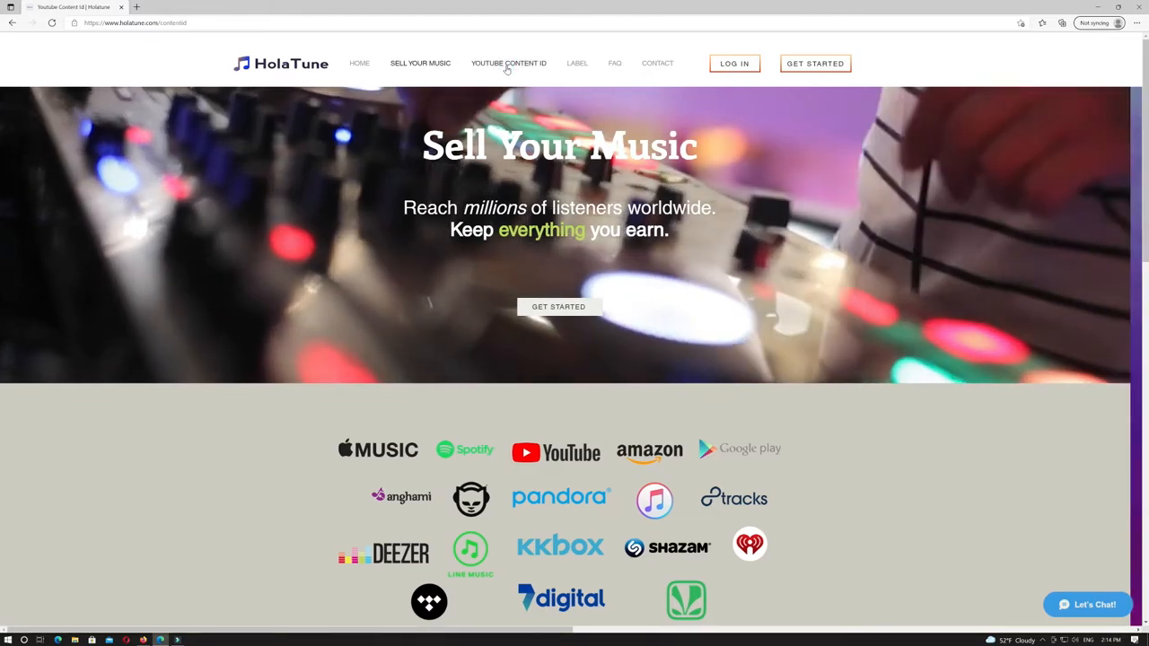
pyautogui.click(508, 63)
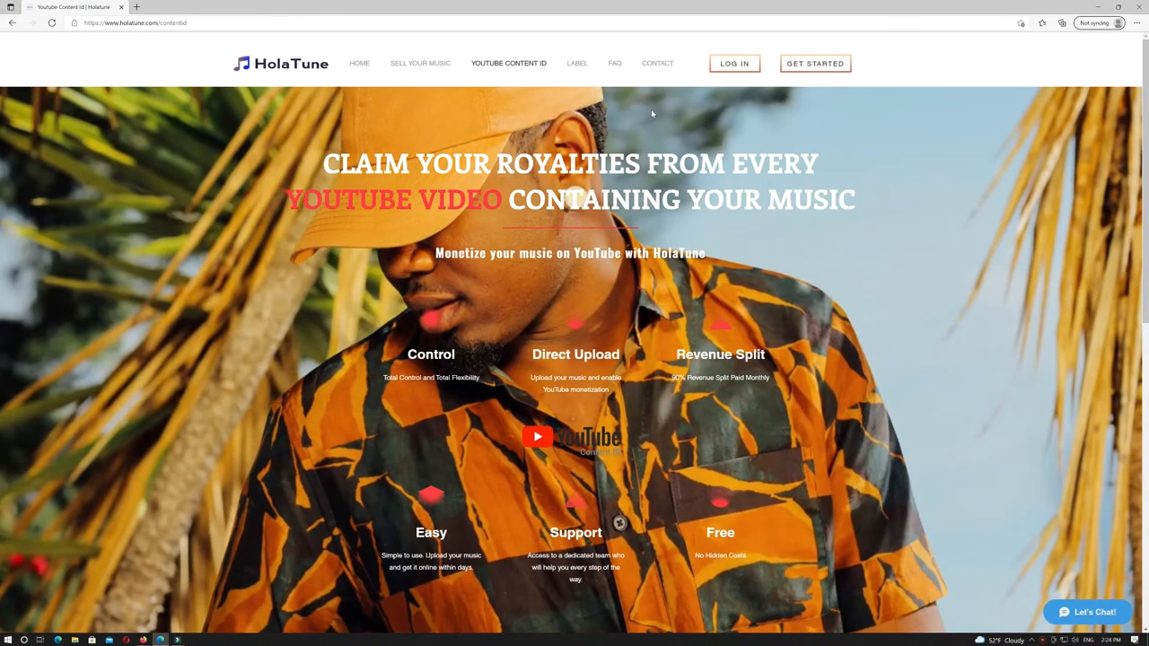
pyautogui.scroll(-3)
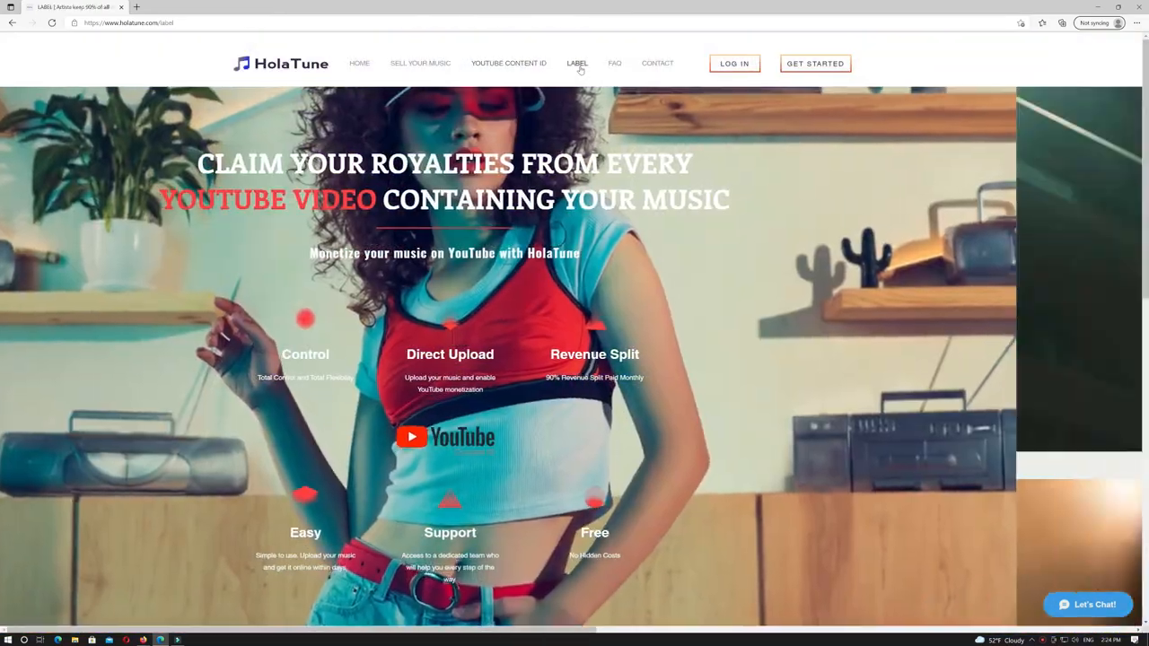
pyautogui.click(578, 62)
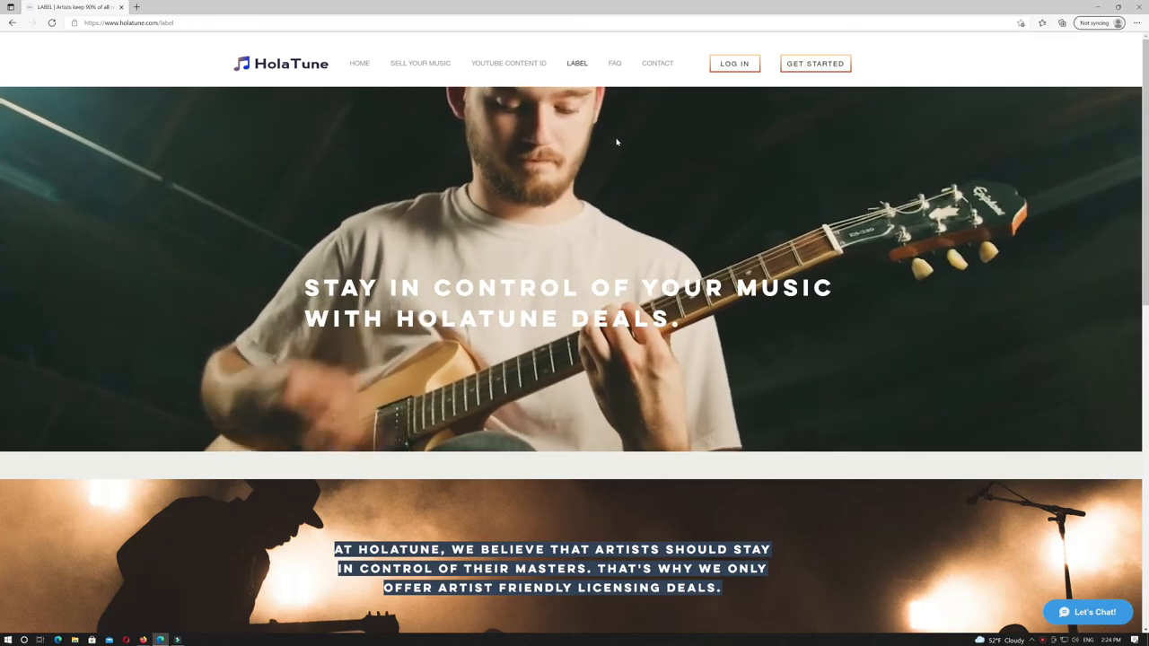